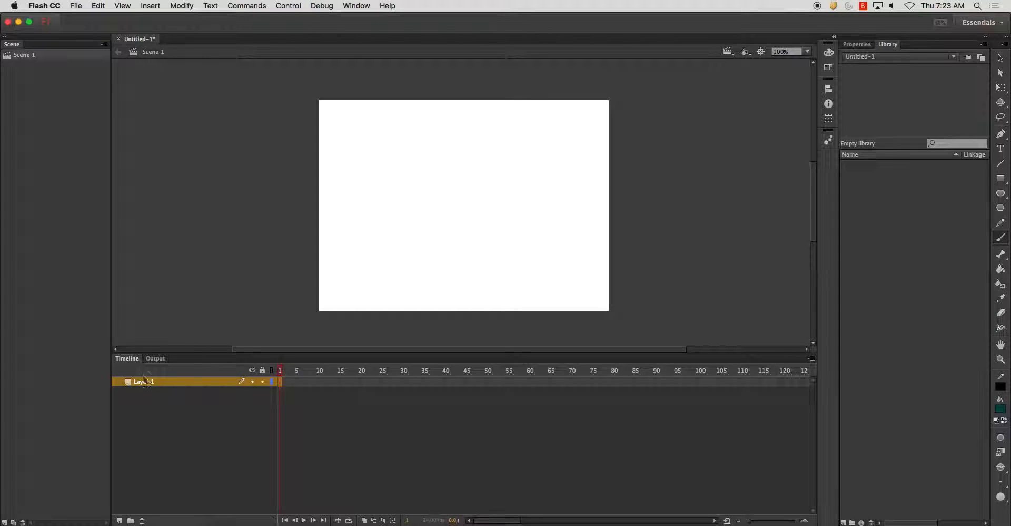
- Rename Layer 1 to Ripple_Effect, add a Drop layer, and brush a blue drop near the top
double_click(142, 381)
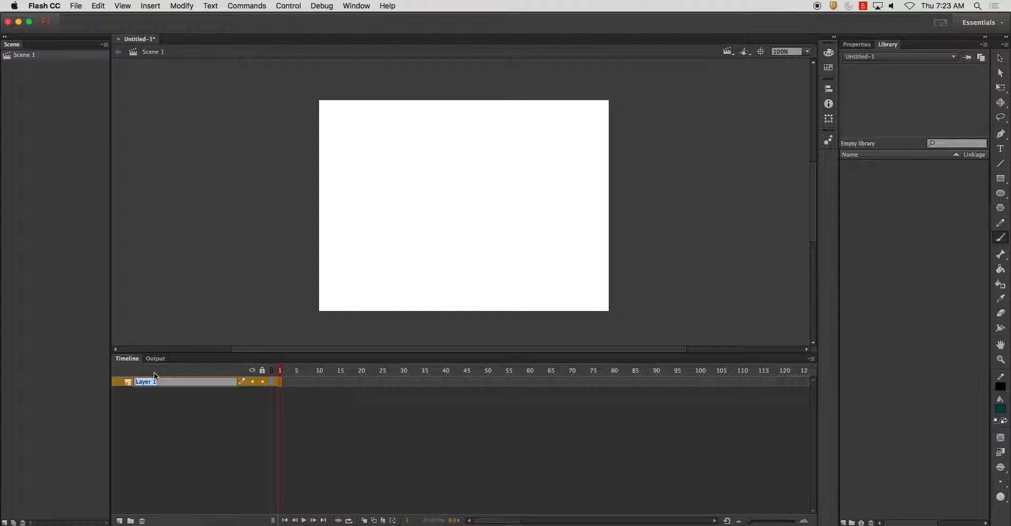
type("Ripple_Effect")
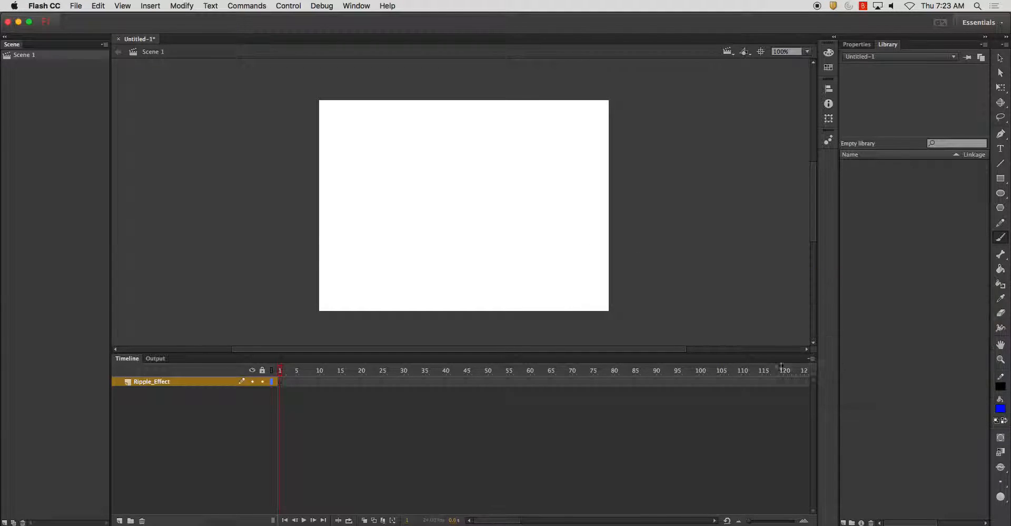
left_click(118, 520)
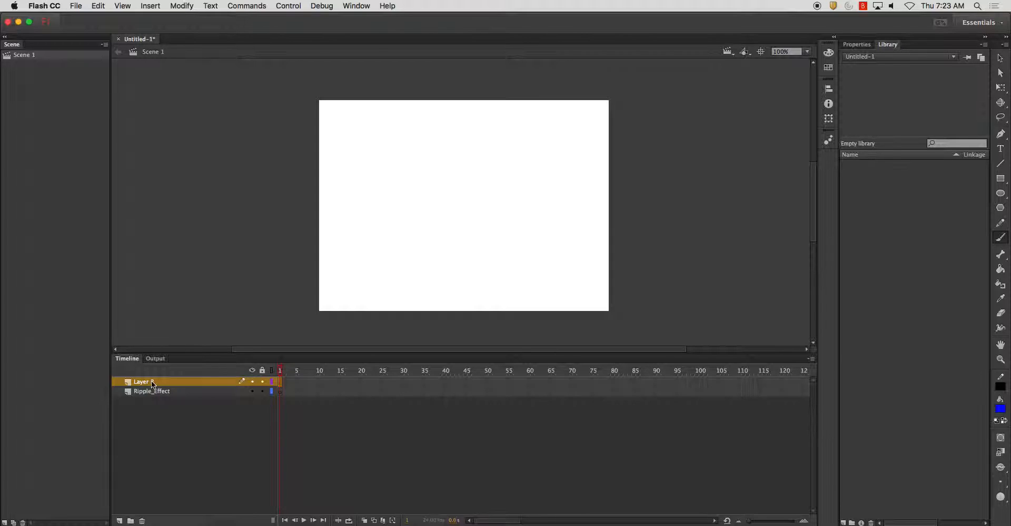
double_click(140, 381)
type("Drop")
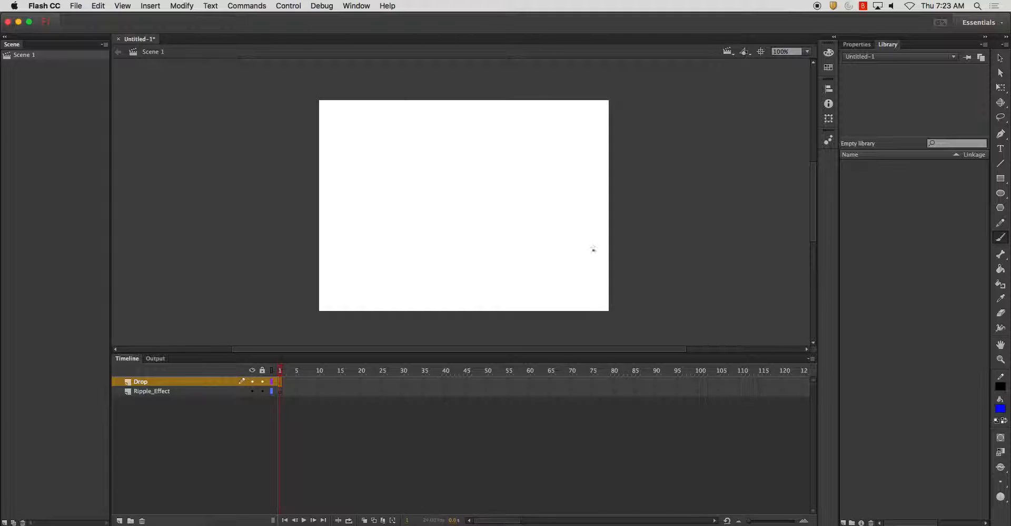
mouse_move(537, 147)
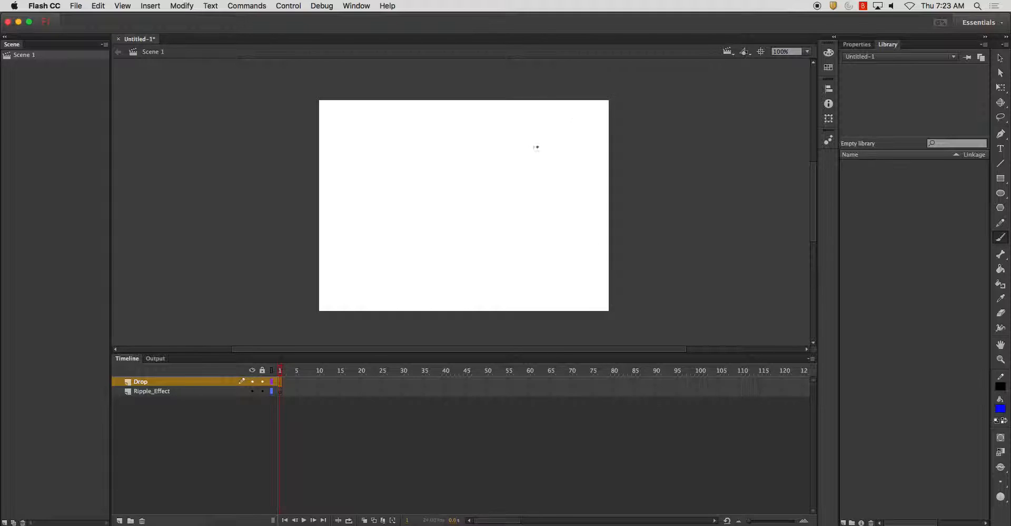
left_click_drag(522, 97, 523, 123)
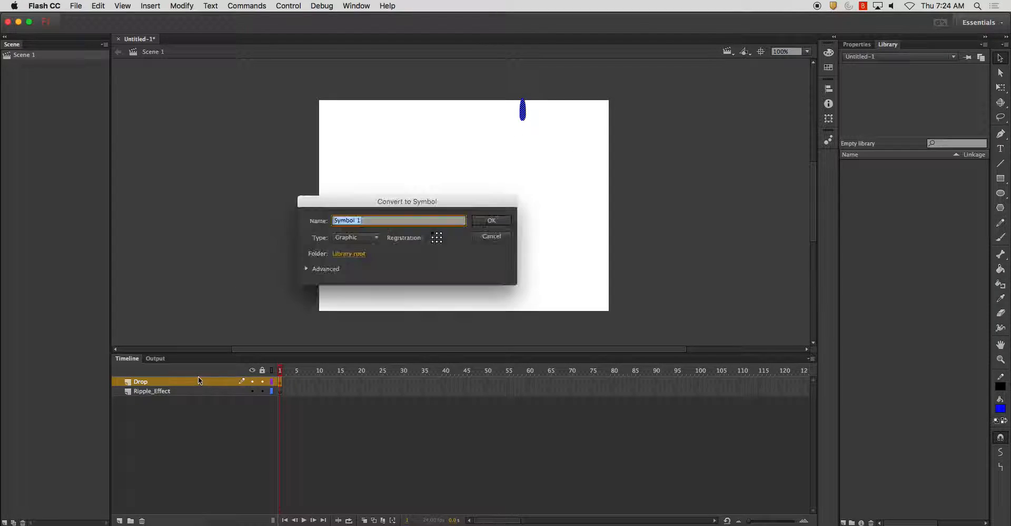
mouse_move(296, 325)
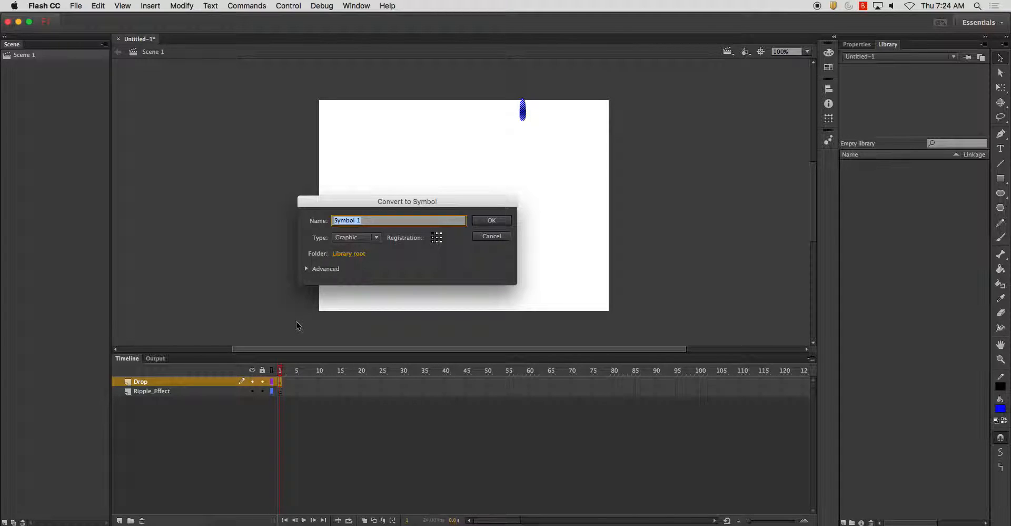
- Convert the drop to a Water_Drop symbol and classic-tween it falling over 20 frames
type("Water_Drop")
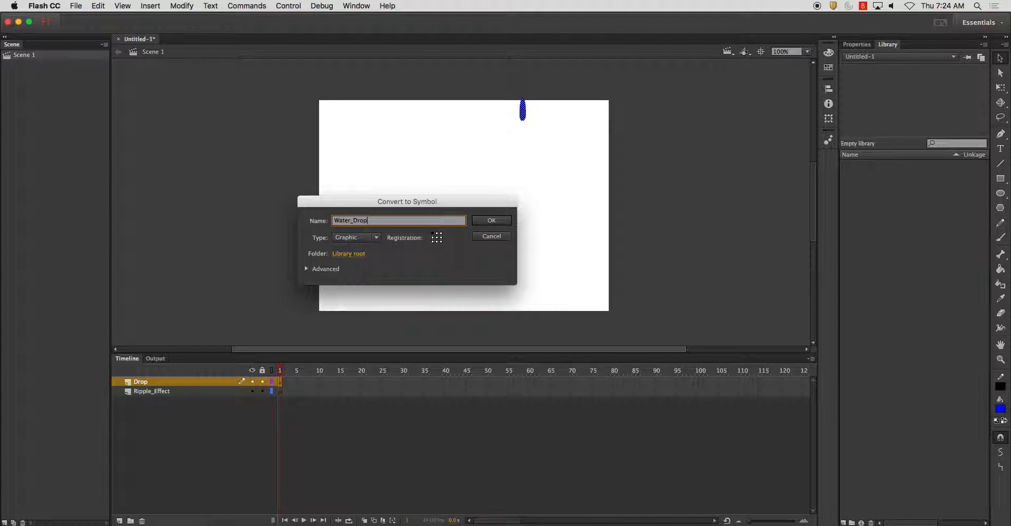
left_click(491, 220)
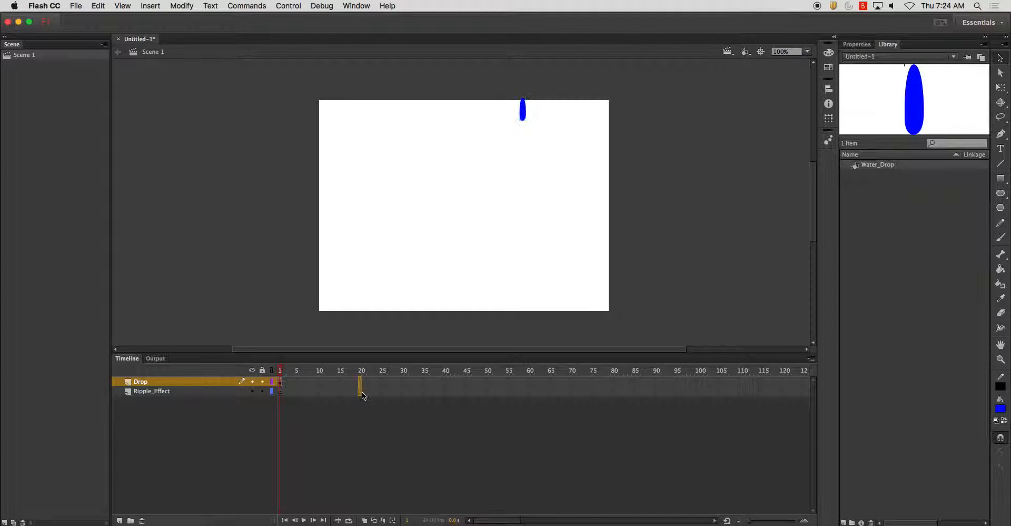
left_click(361, 369)
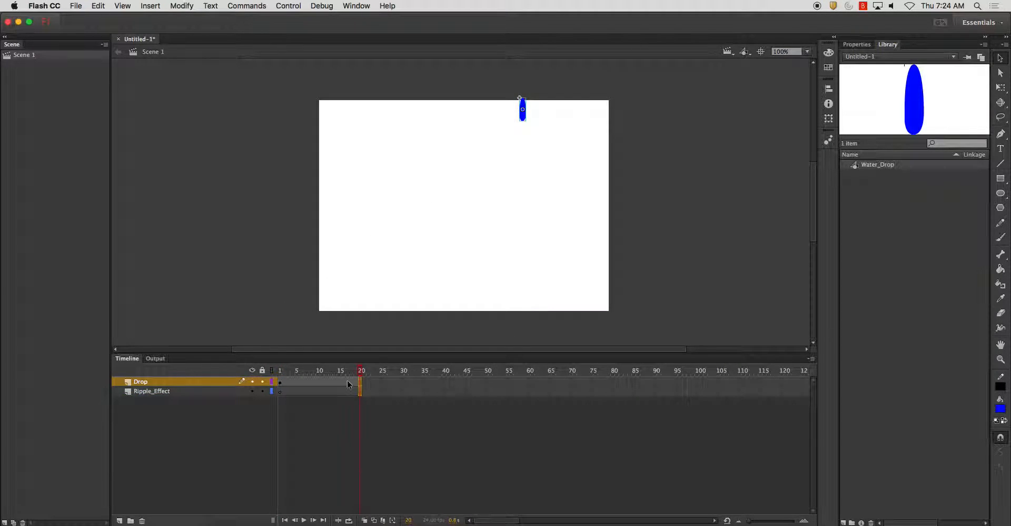
left_click(347, 370)
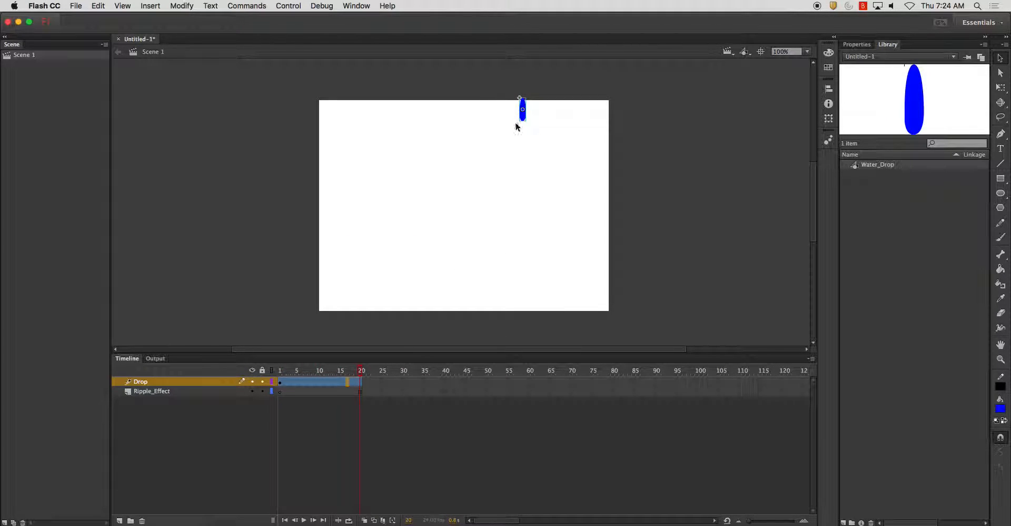
left_click_drag(523, 110, 522, 258)
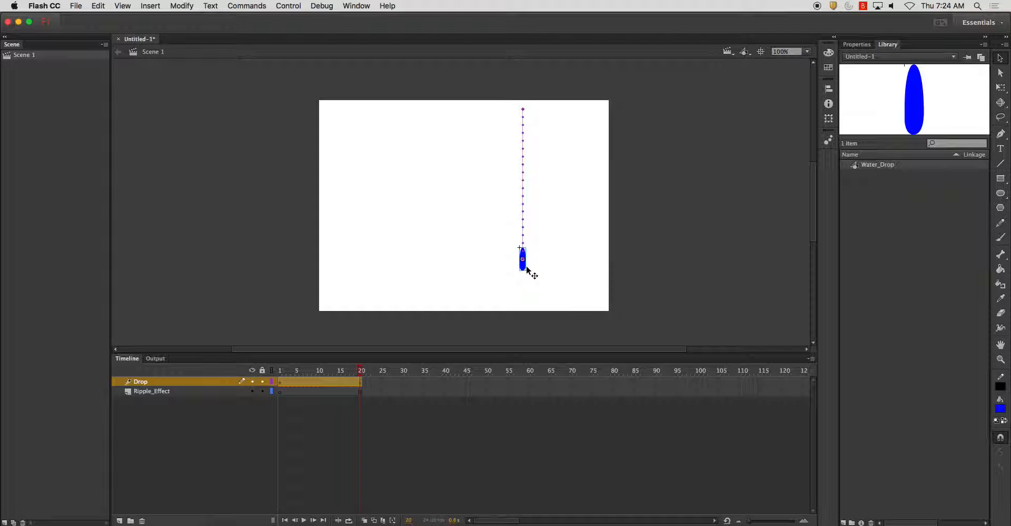
left_click(151, 390)
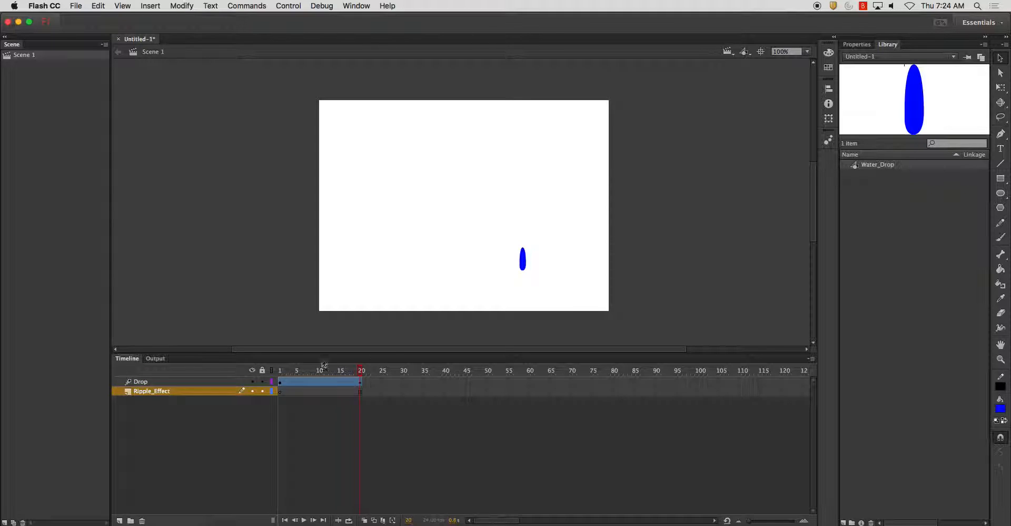
- Check the blue fill colour in the Swatches and Color Mixer panels
left_click(1000, 396)
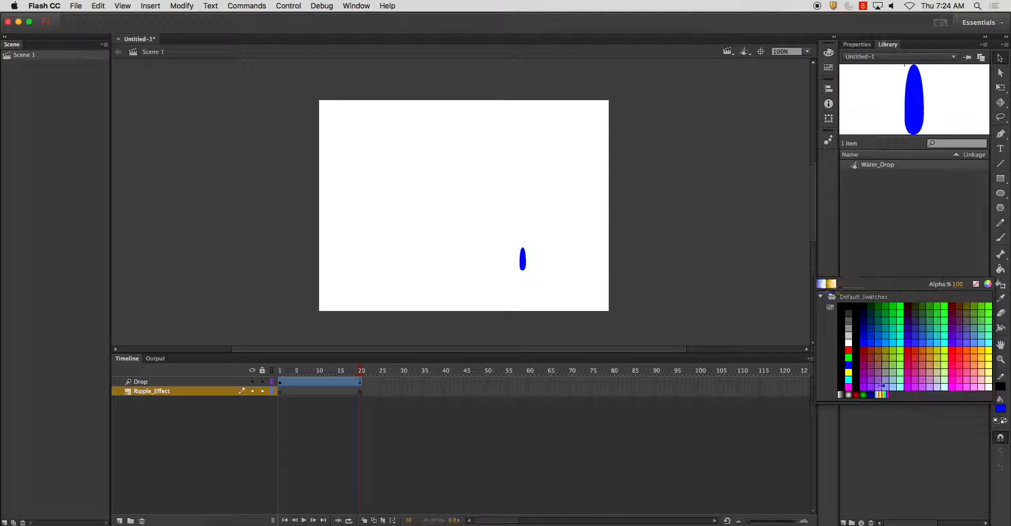
left_click(829, 53)
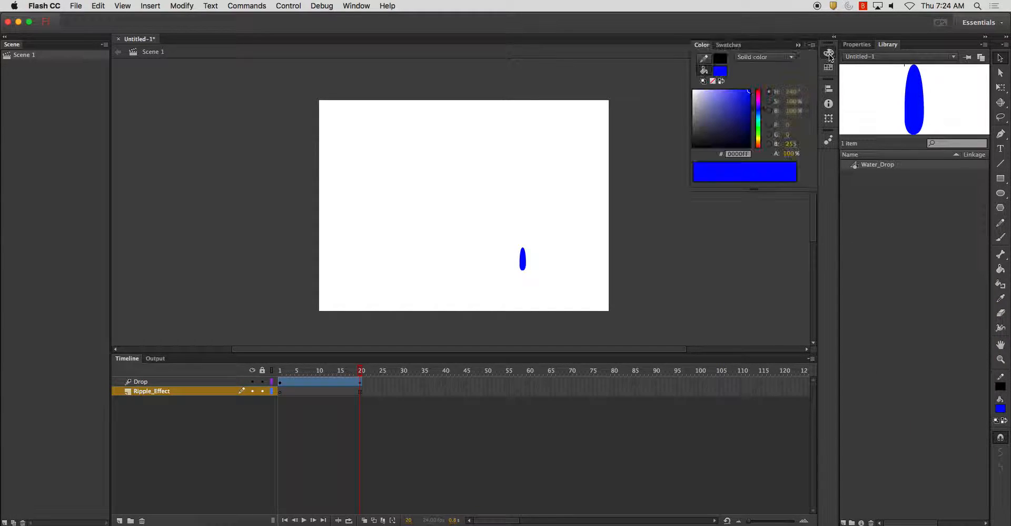
left_click(750, 103)
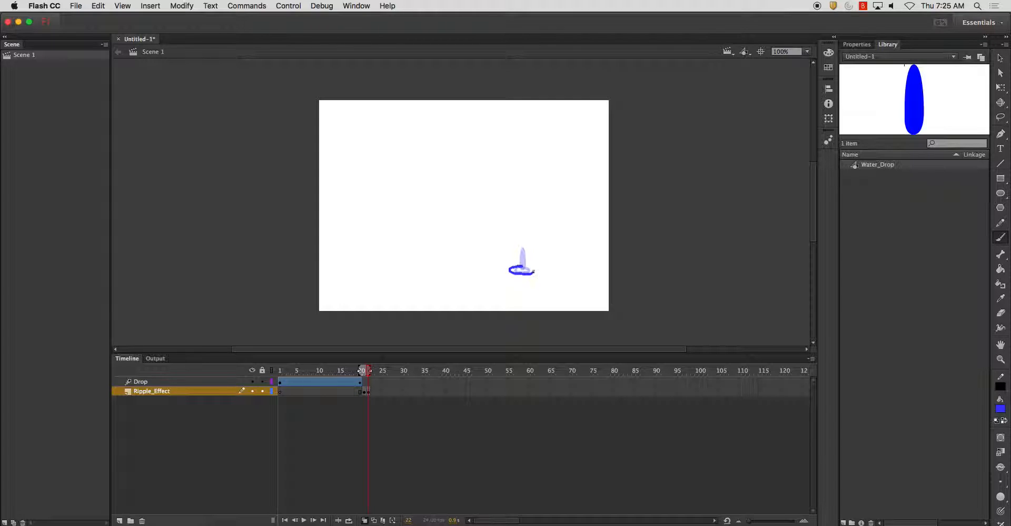
- Step through successive Ripple_Effect keyframes, drawing progressively wider ripple rings on each
left_click(368, 370)
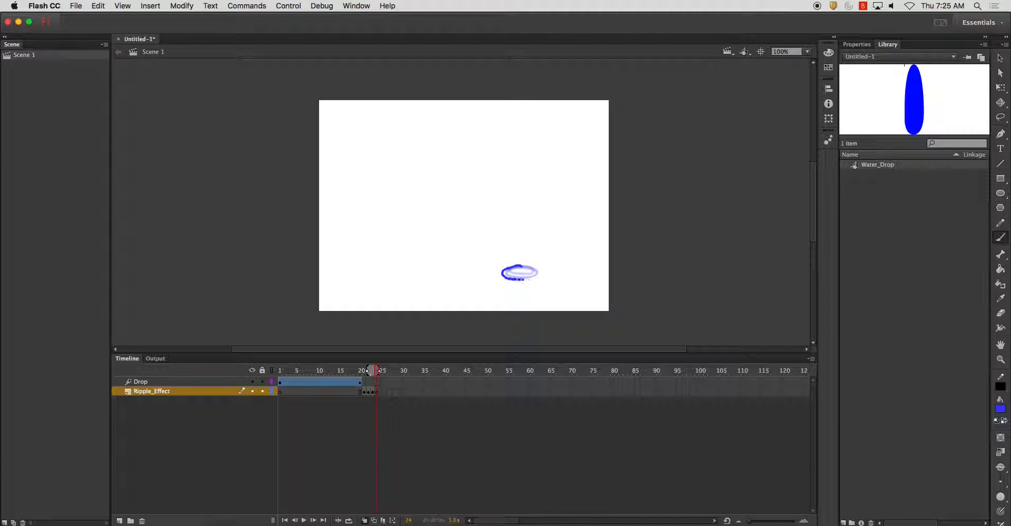
left_click(381, 370)
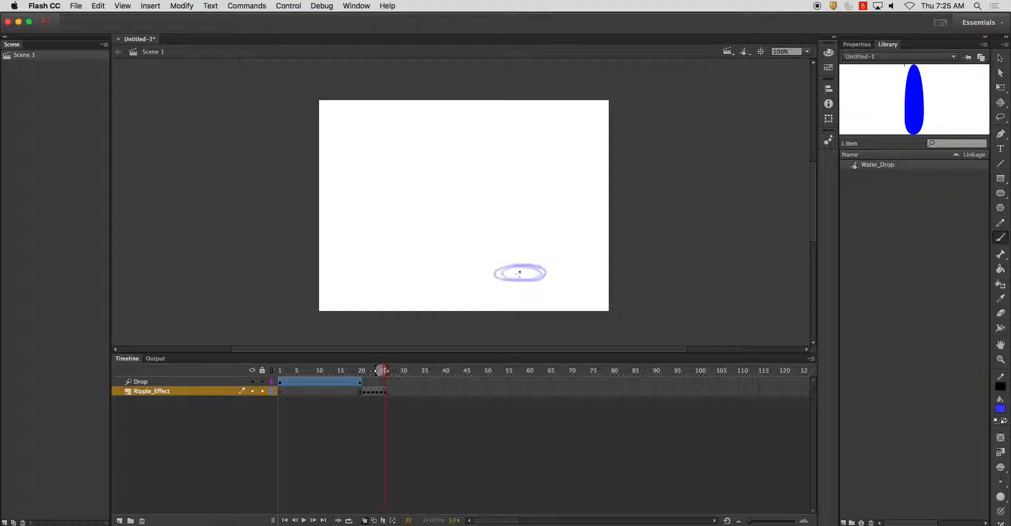
left_click(386, 370)
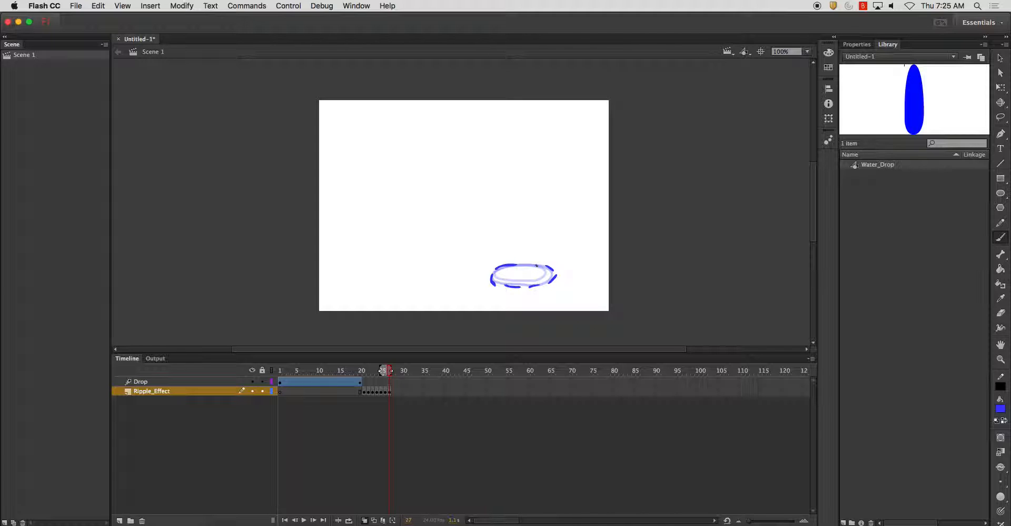
left_click(393, 369)
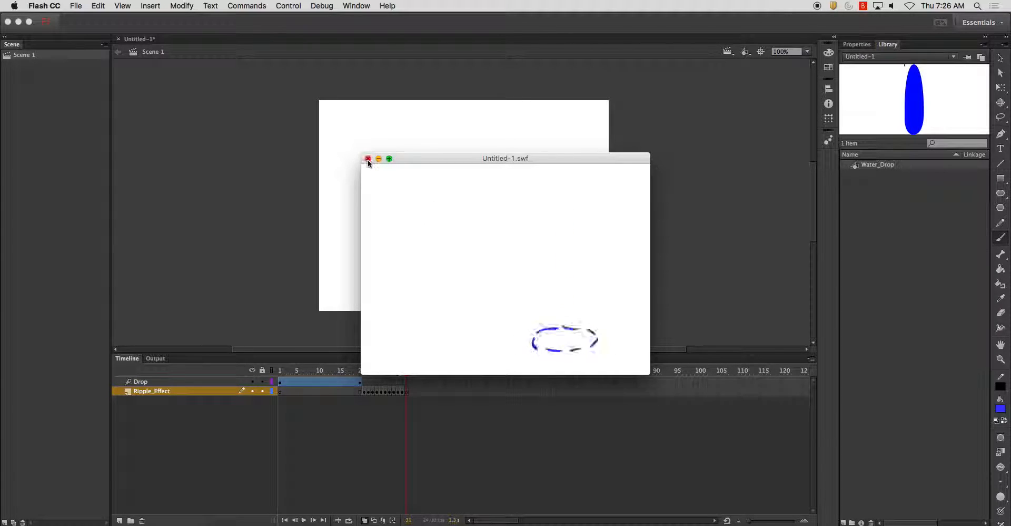
- Close the test playback and delete surplus ripple frames with Remove Frames
left_click(368, 159)
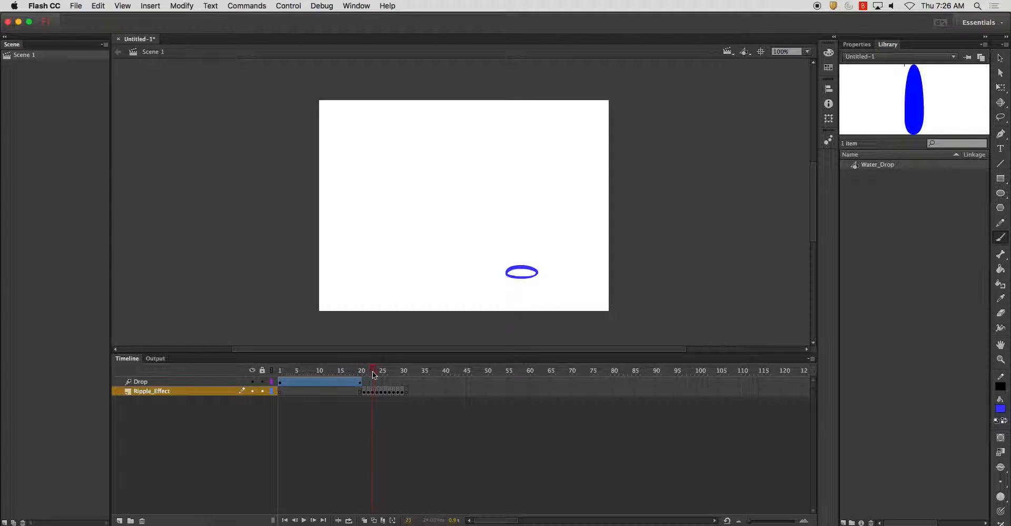
left_click(381, 370)
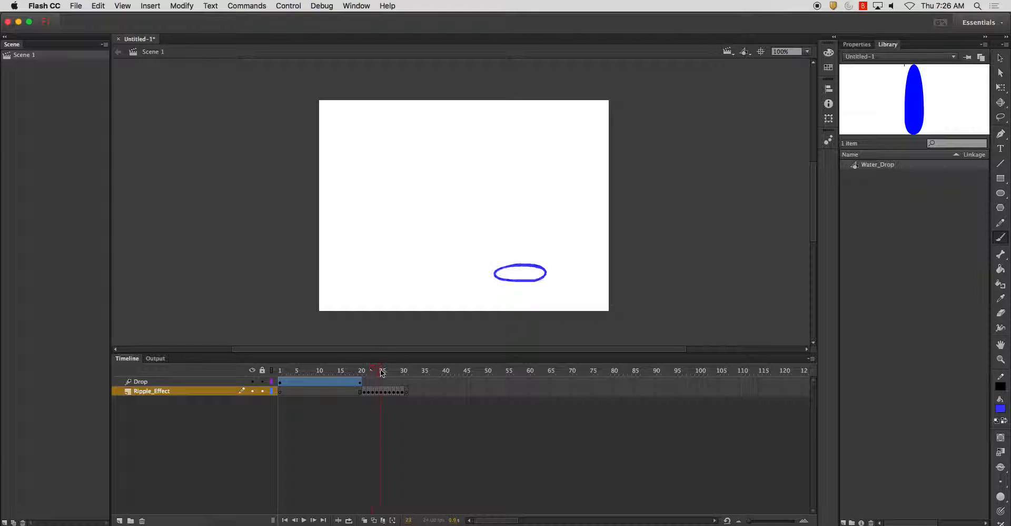
left_click(368, 370)
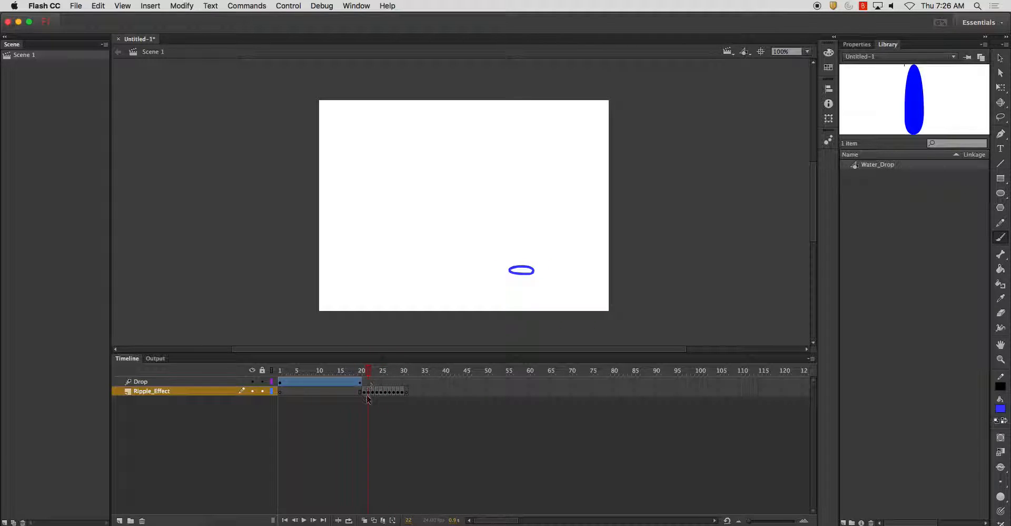
right_click(368, 392)
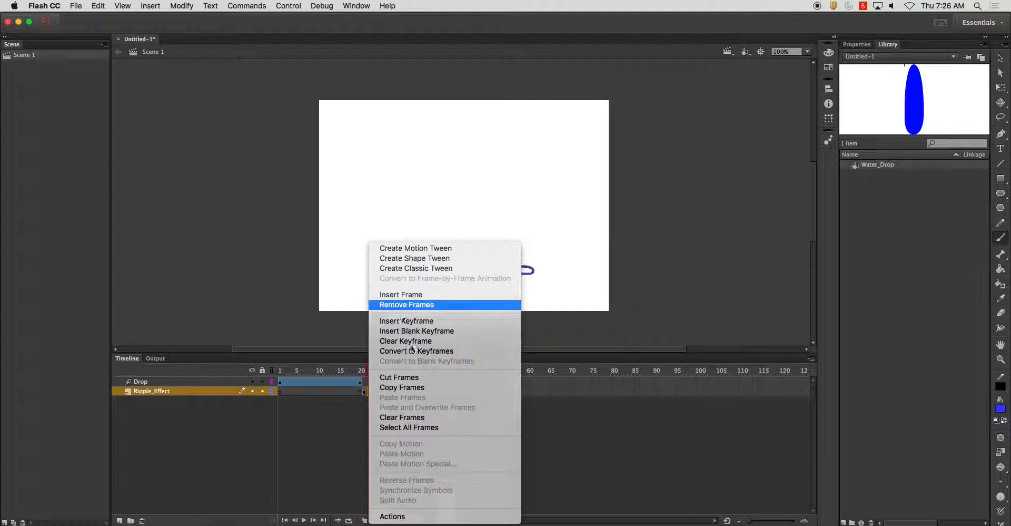
left_click(407, 305)
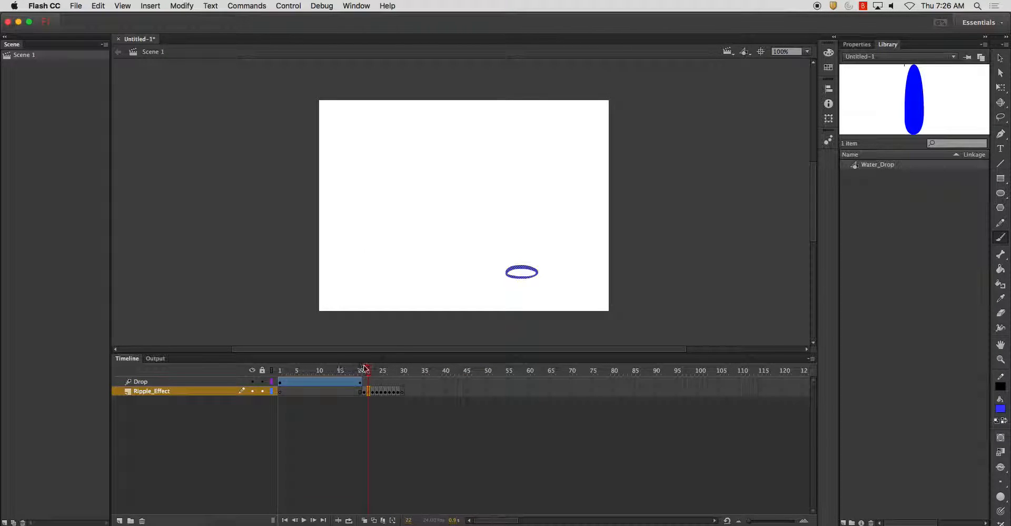
left_click(372, 370)
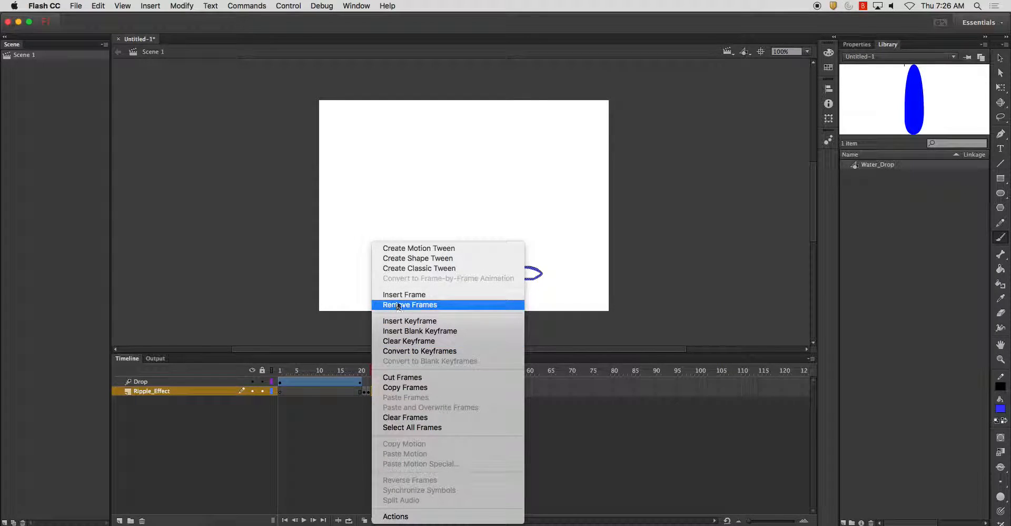
left_click(410, 305)
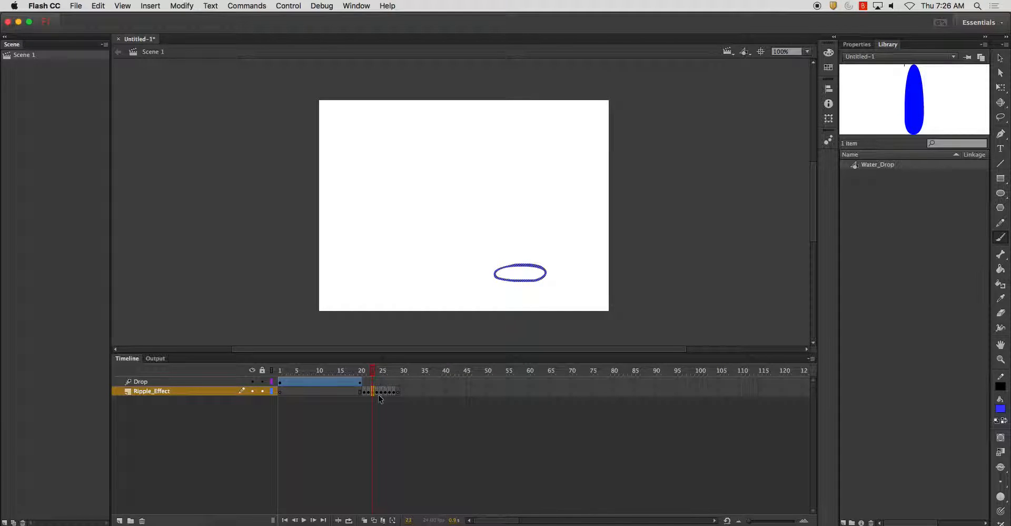
left_click(377, 370)
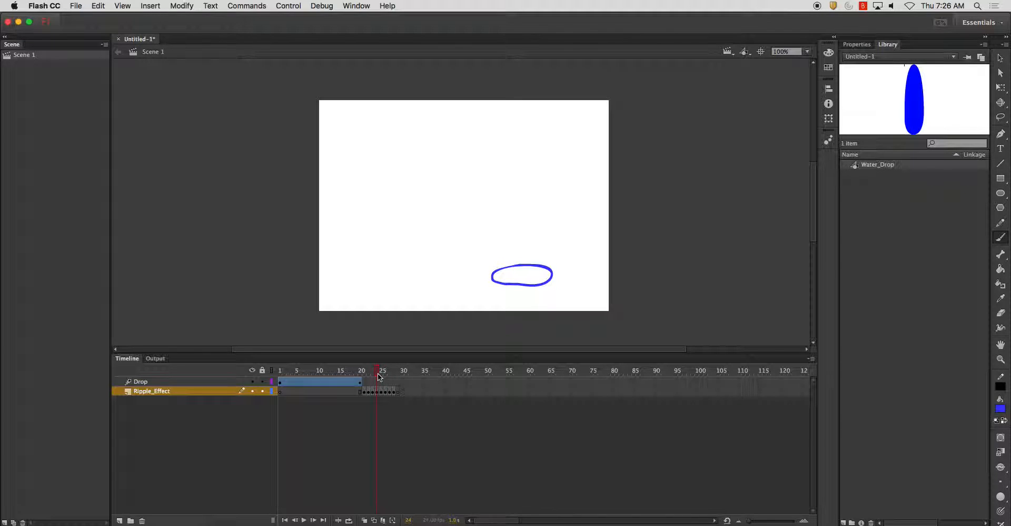
right_click(377, 391)
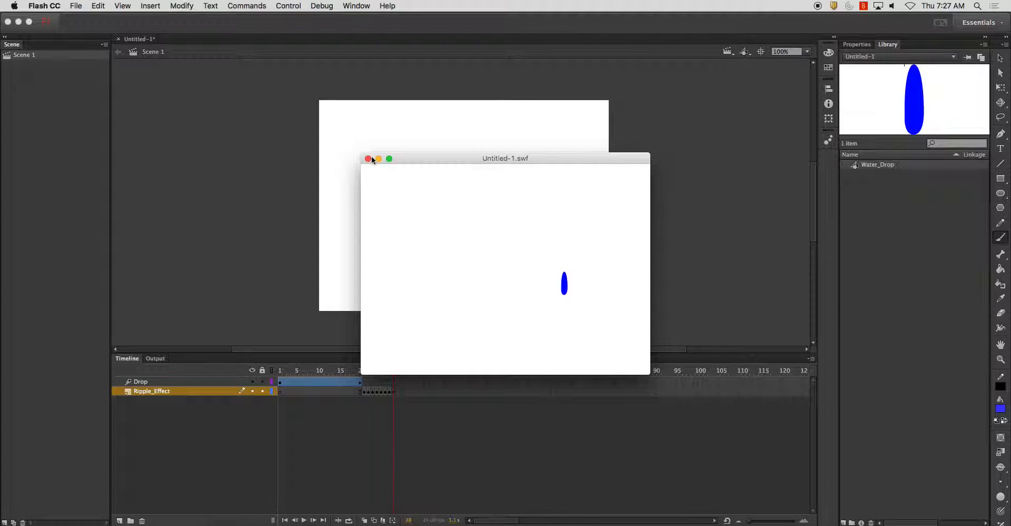
- Close the test playback, add a layer named Splash, and go to landing frame 21
left_click(368, 159)
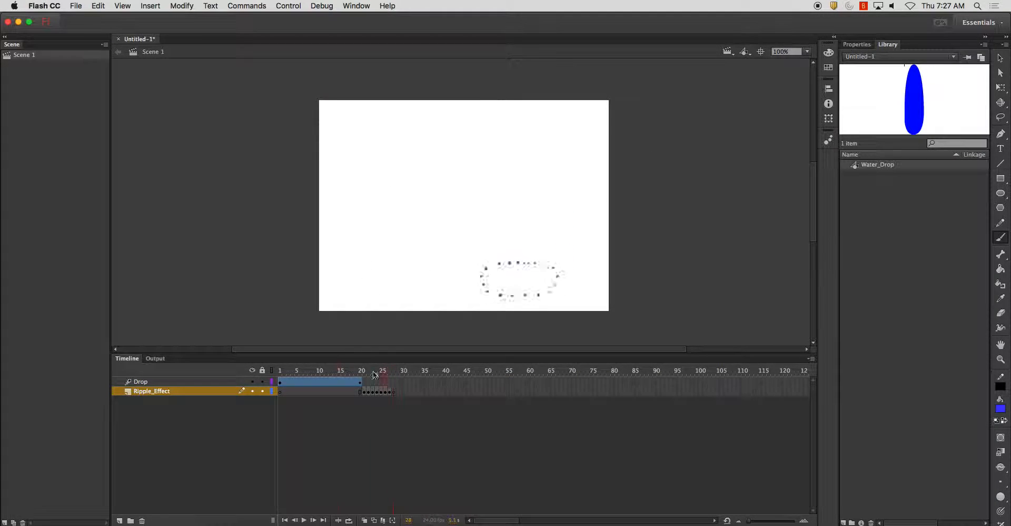
left_click(389, 371)
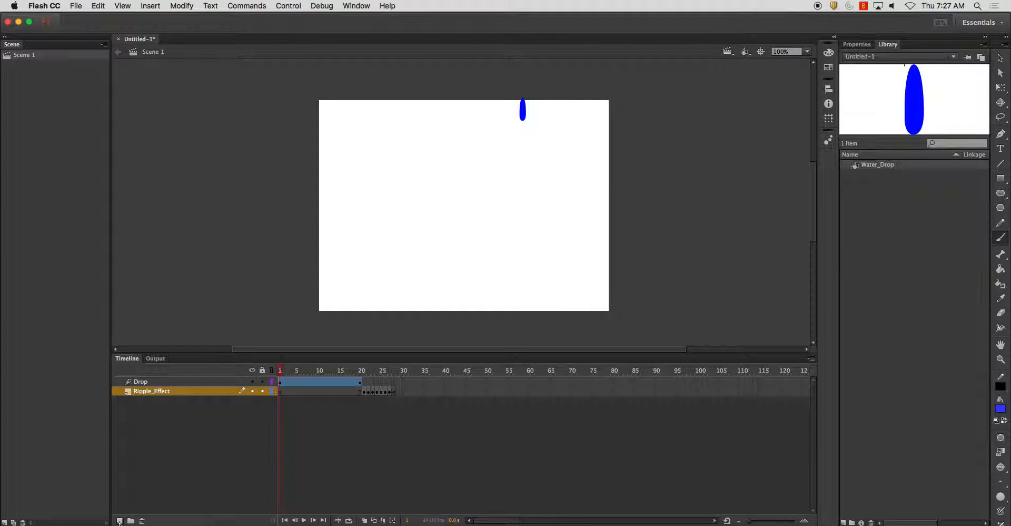
left_click(120, 520)
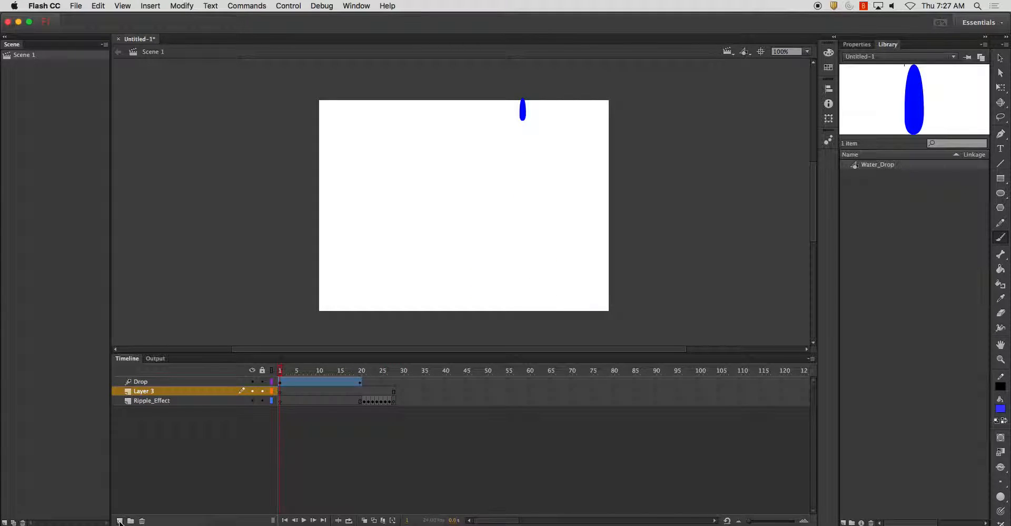
double_click(143, 391)
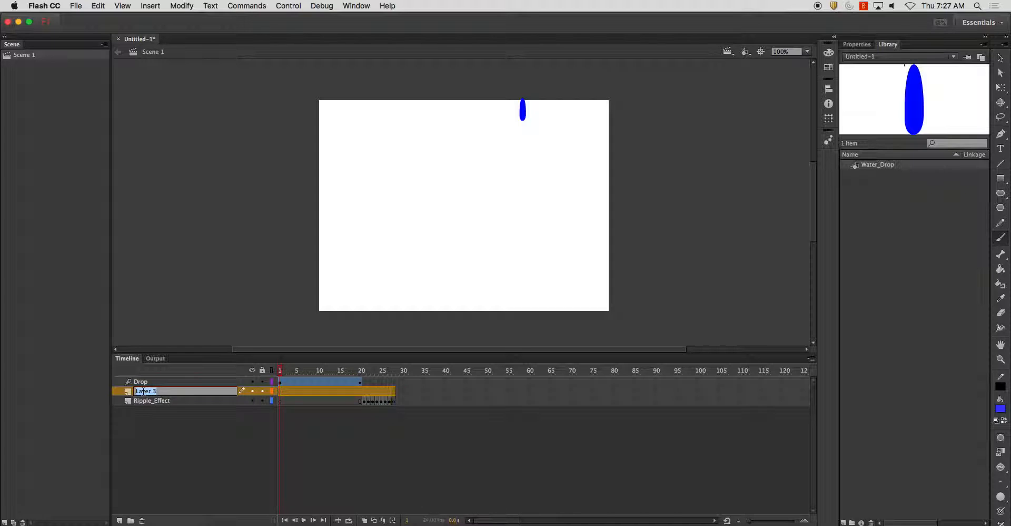
type("Splash")
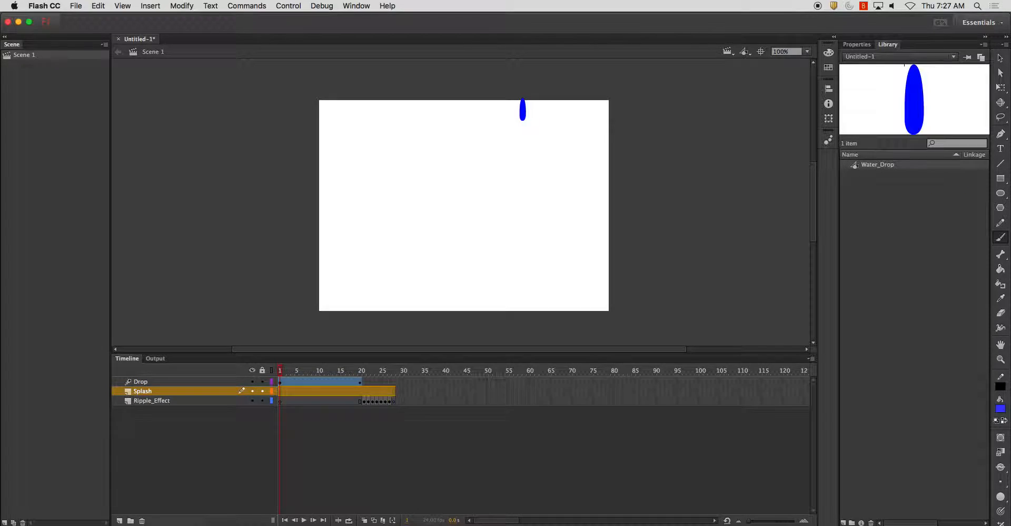
left_click(363, 370)
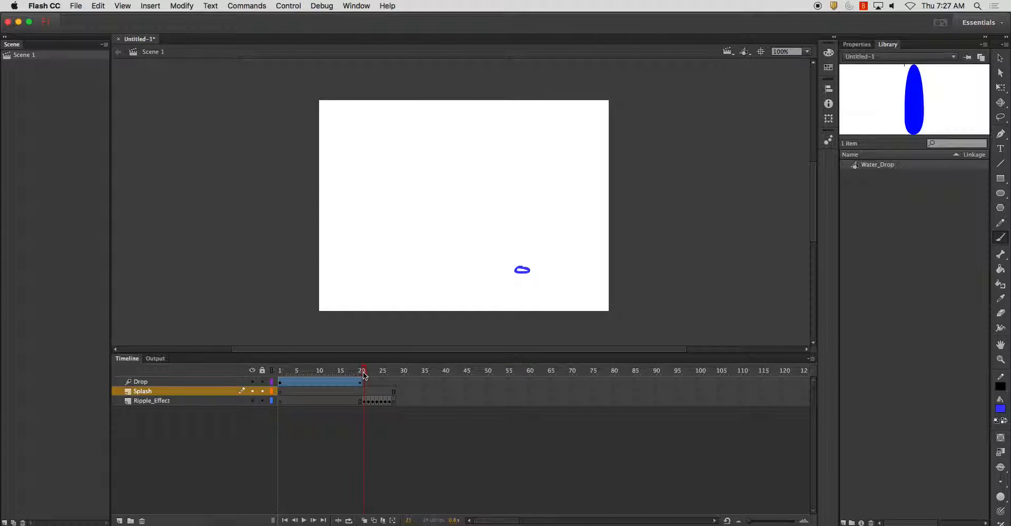
- Add Splash keyframes at frames 21–25, painting the growing splash crown and rings
left_click(365, 371)
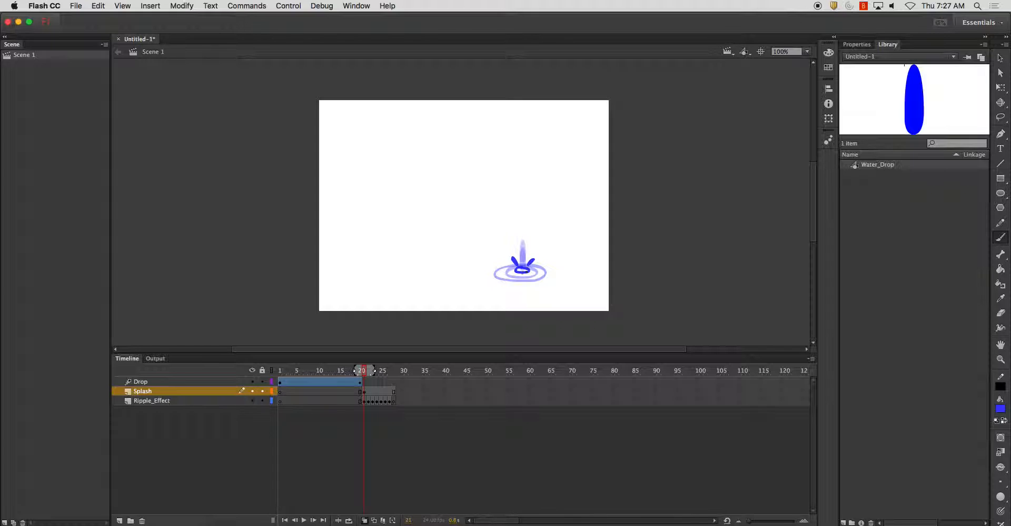
left_click(369, 369)
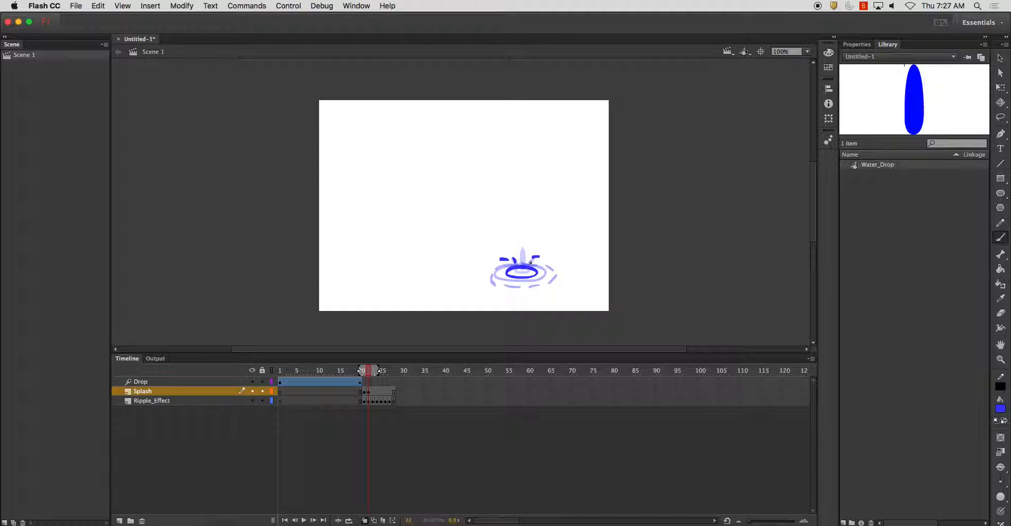
left_click(371, 371)
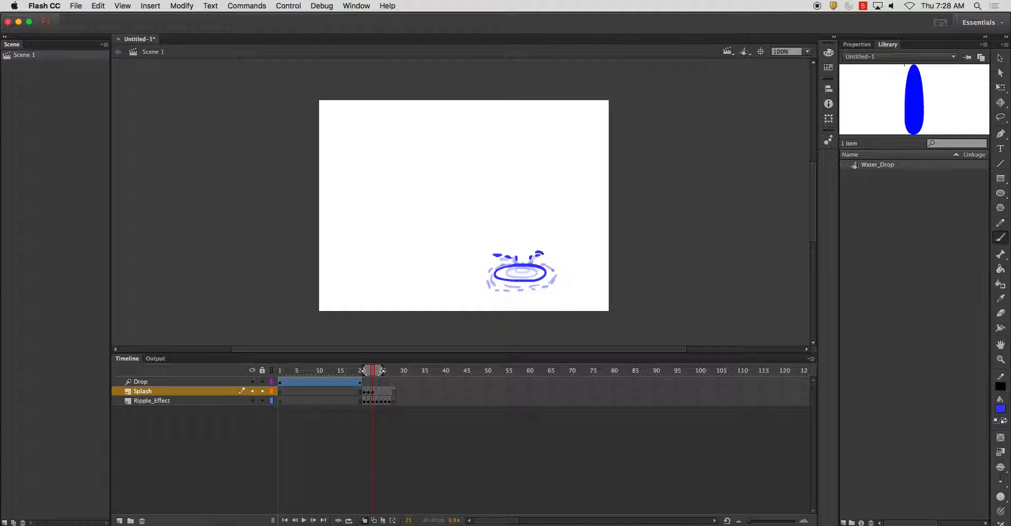
left_click(379, 370)
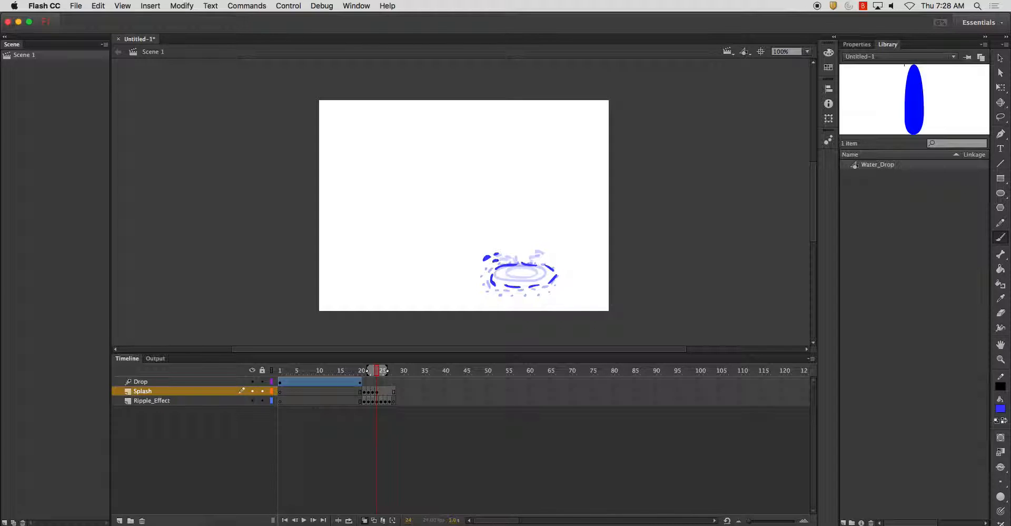
left_click(380, 370)
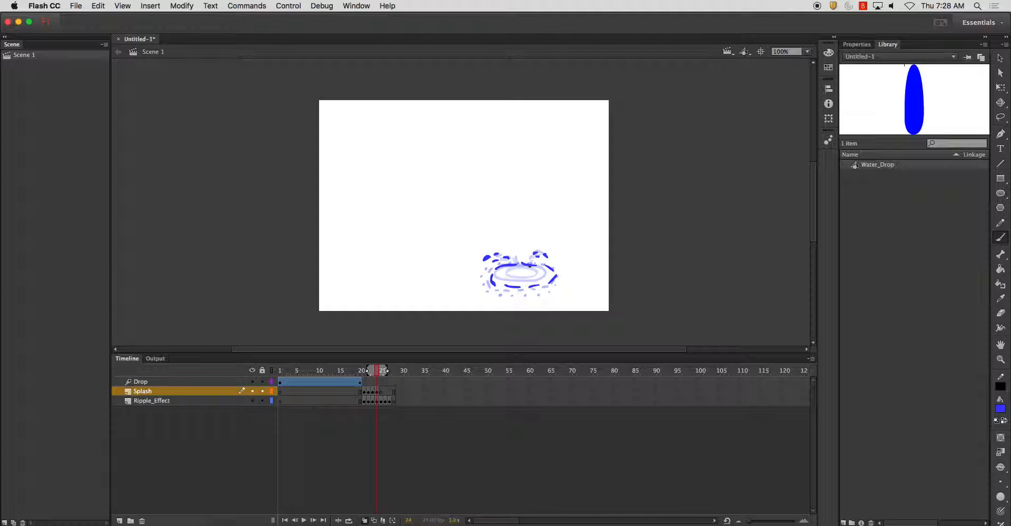
left_click(382, 370)
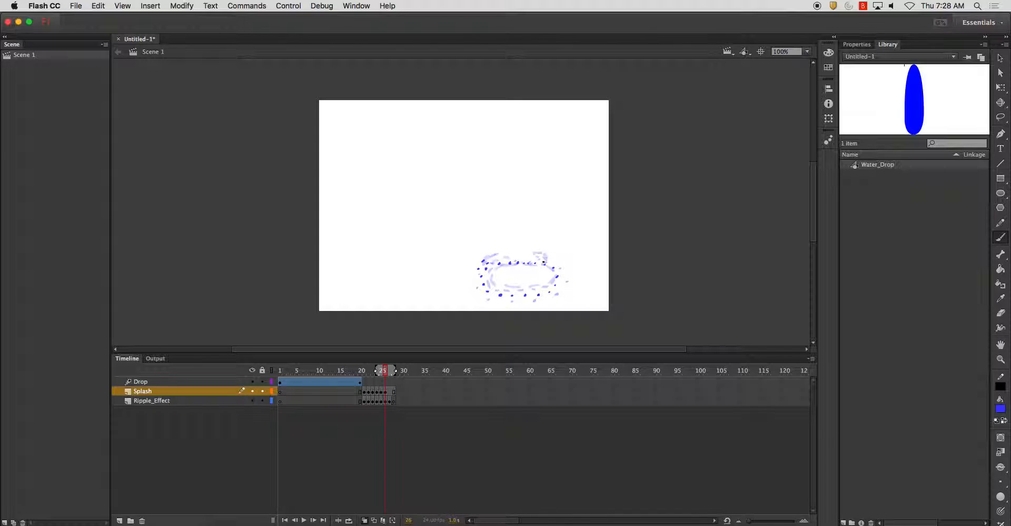
- Add a dispersing-droplet keyframe, close the test movie, and end with a blank frame
left_click(391, 370)
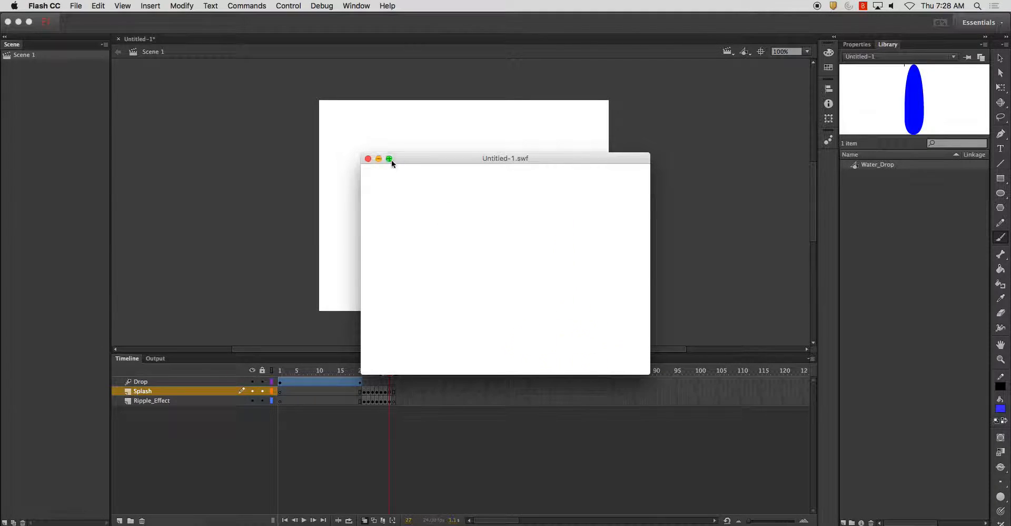
left_click(369, 158)
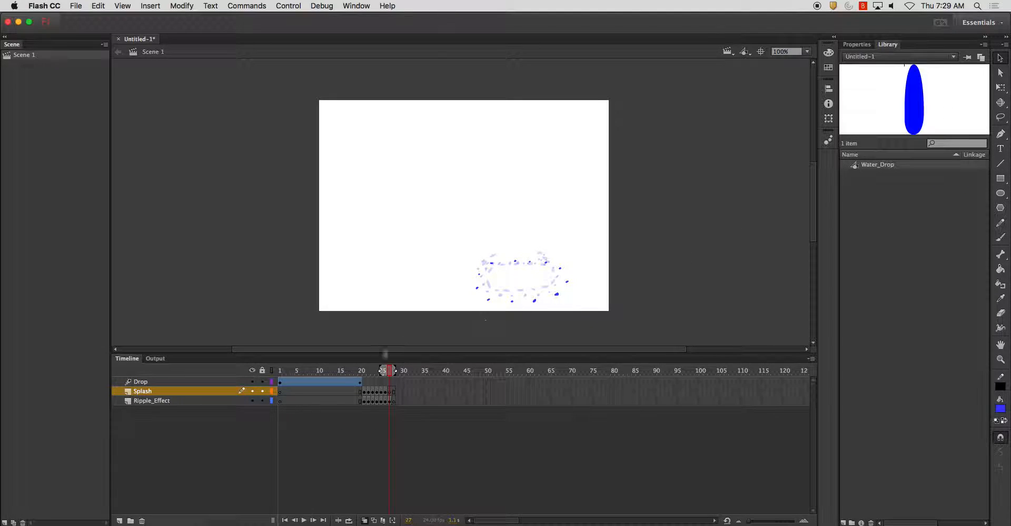
left_click(388, 370)
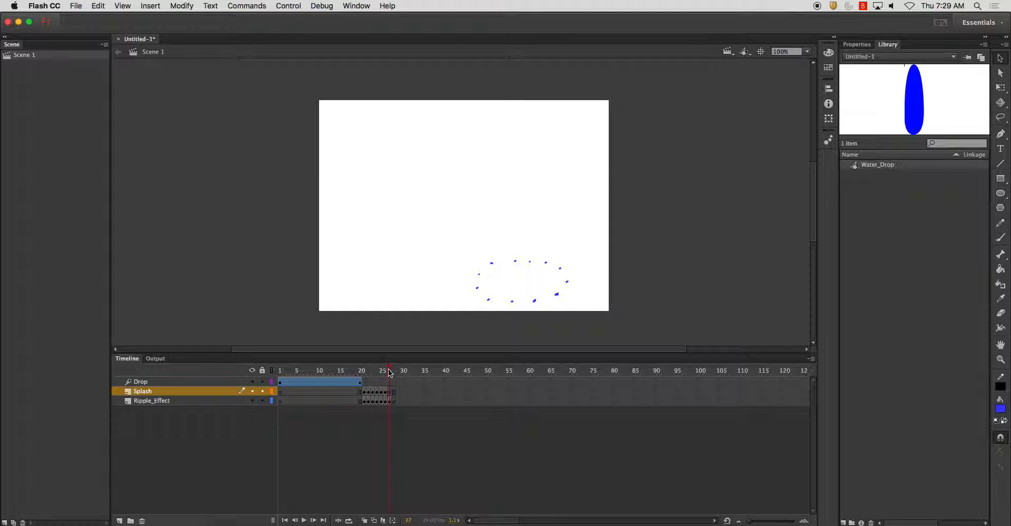
left_click(394, 369)
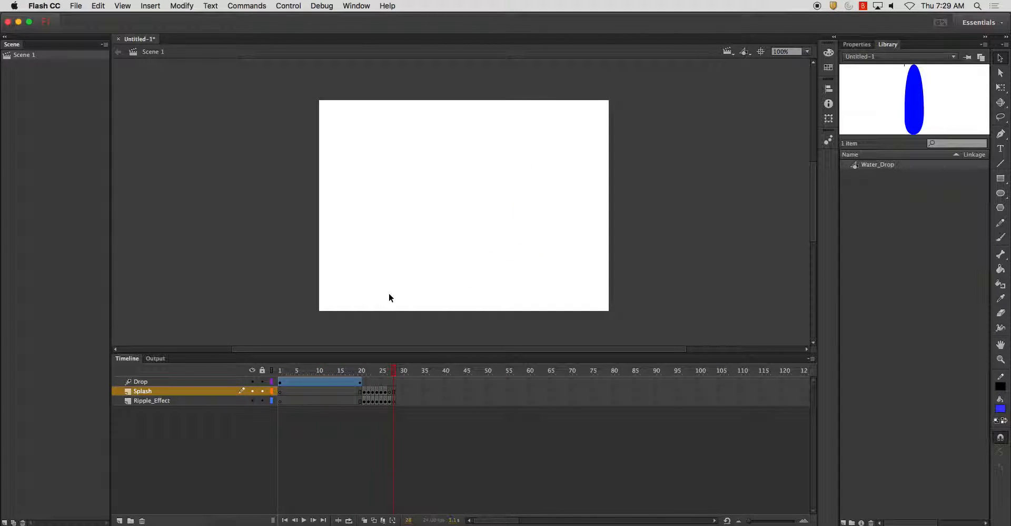
mouse_move(553, 278)
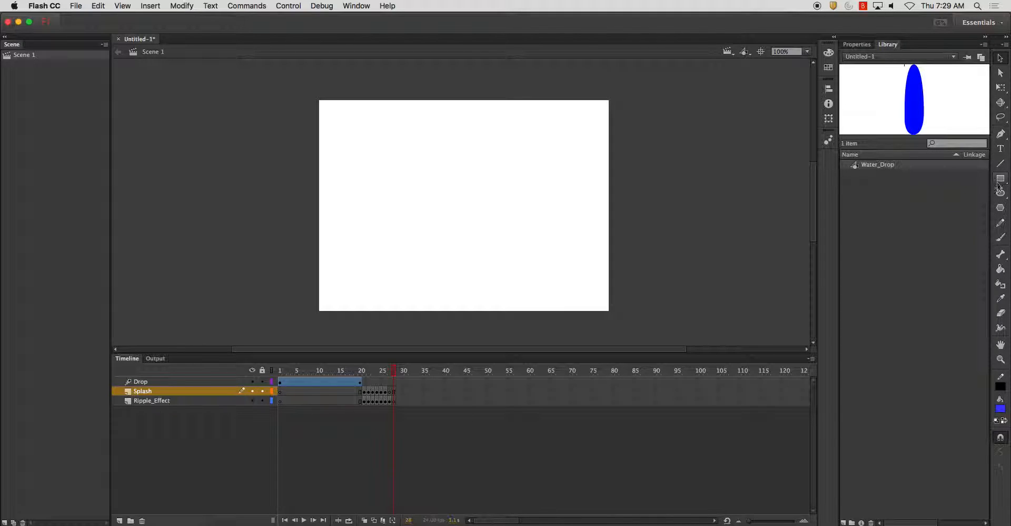
mouse_move(1000, 192)
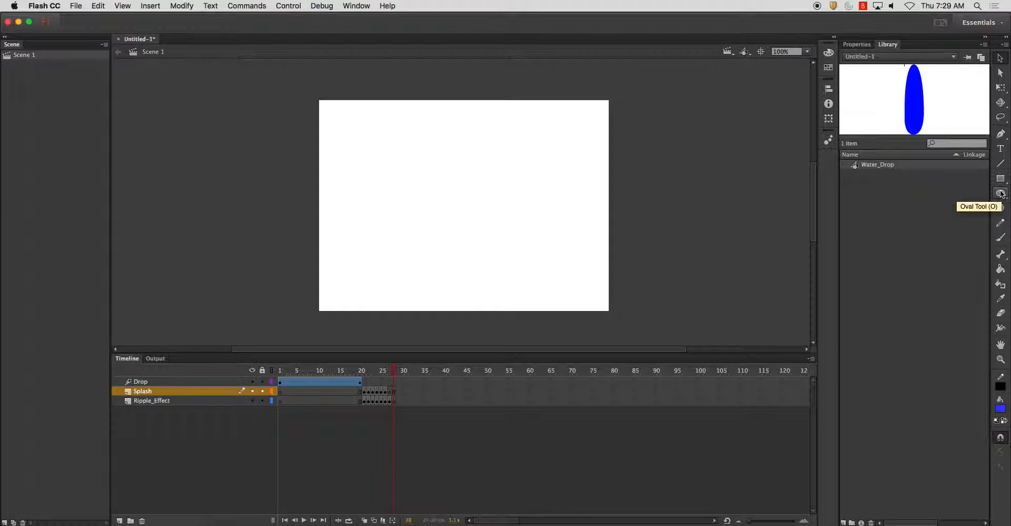
mouse_move(199, 502)
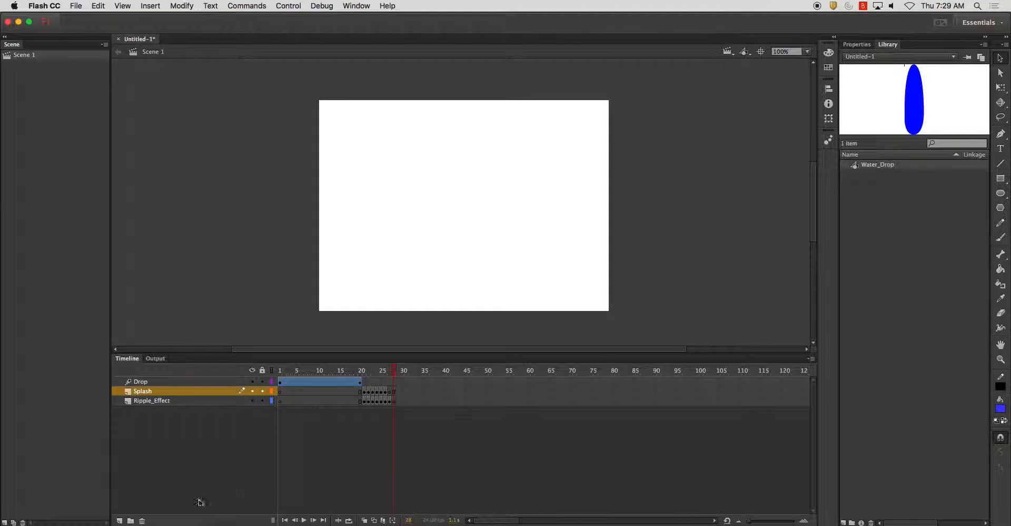
- Add a Dock_Post layer above Drop, outline the post on the left, and add another layer
left_click(140, 382)
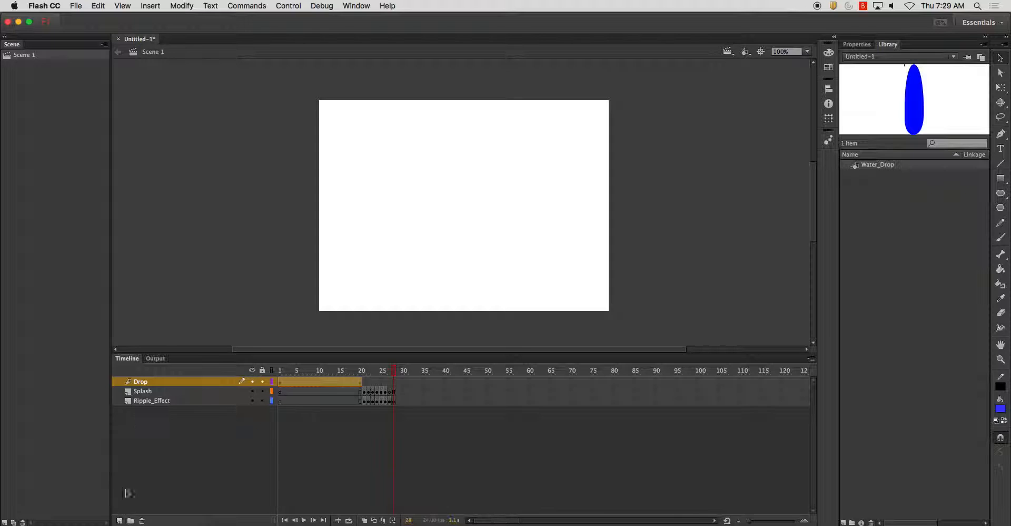
left_click(118, 521)
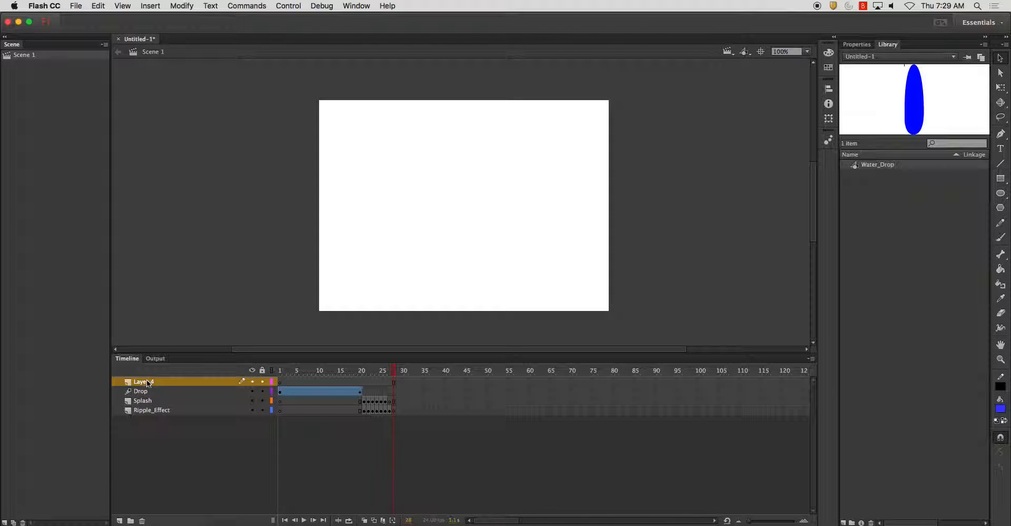
double_click(141, 381)
type("Dock_Post")
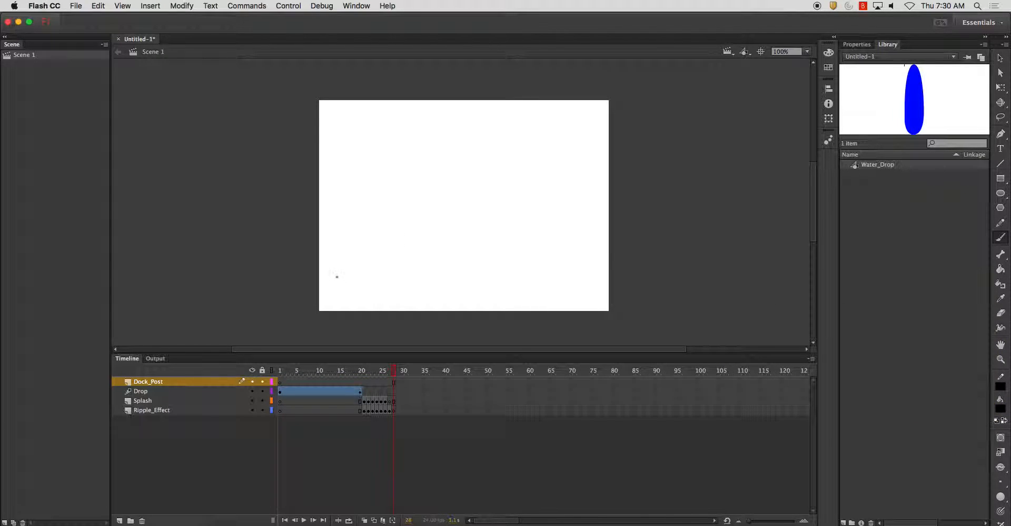
left_click_drag(347, 224, 347, 290)
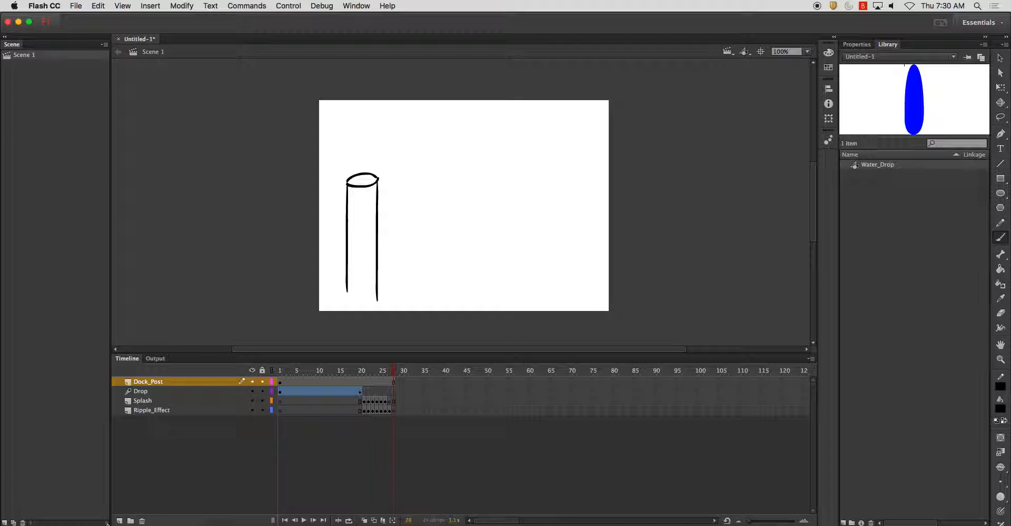
left_click(120, 520)
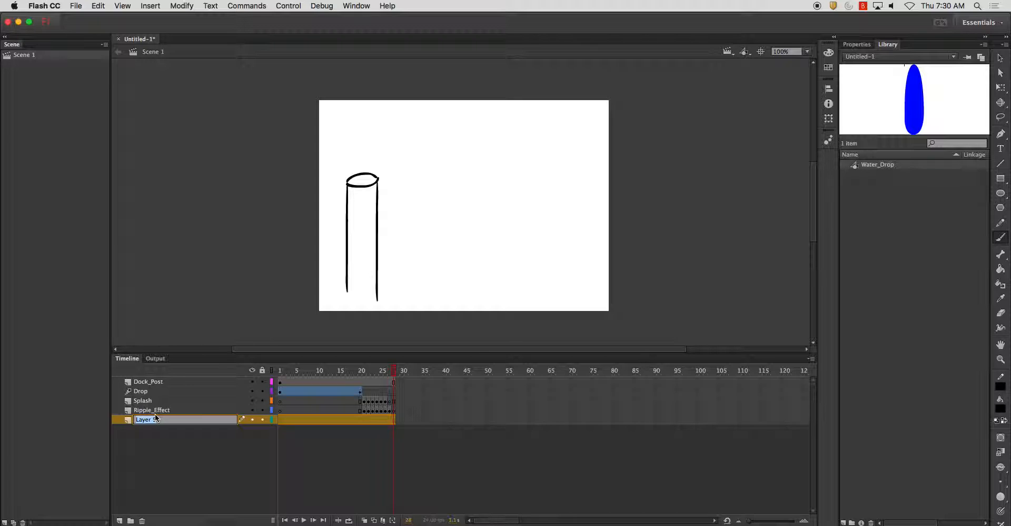
- Name the bottom layer Pond, pick a blue fill, and paint water across the stage bottom
type("Pond")
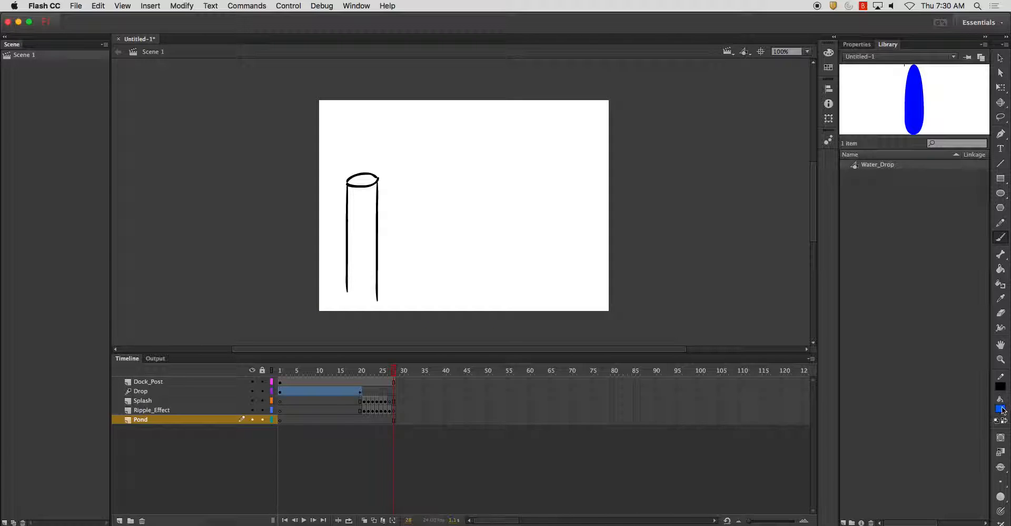
left_click(1002, 410)
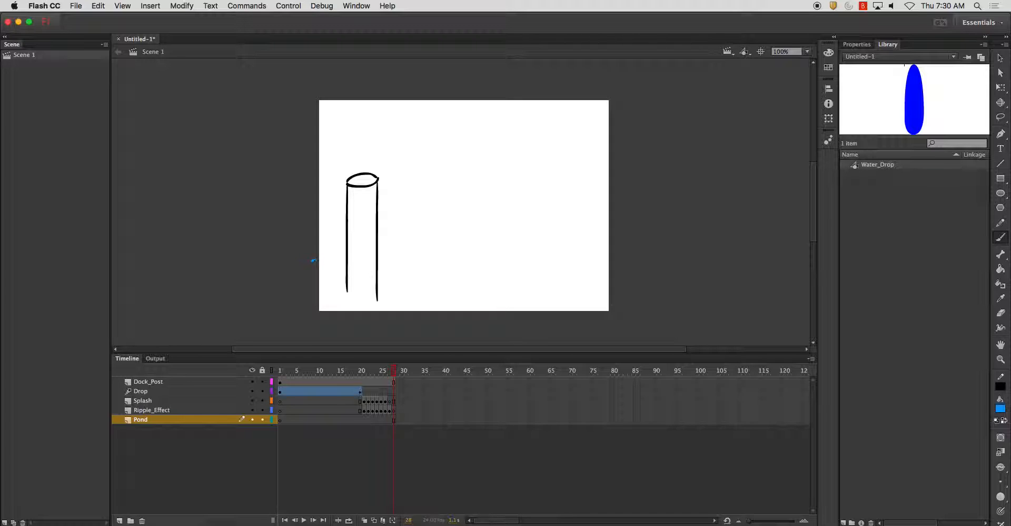
left_click_drag(313, 261, 643, 260)
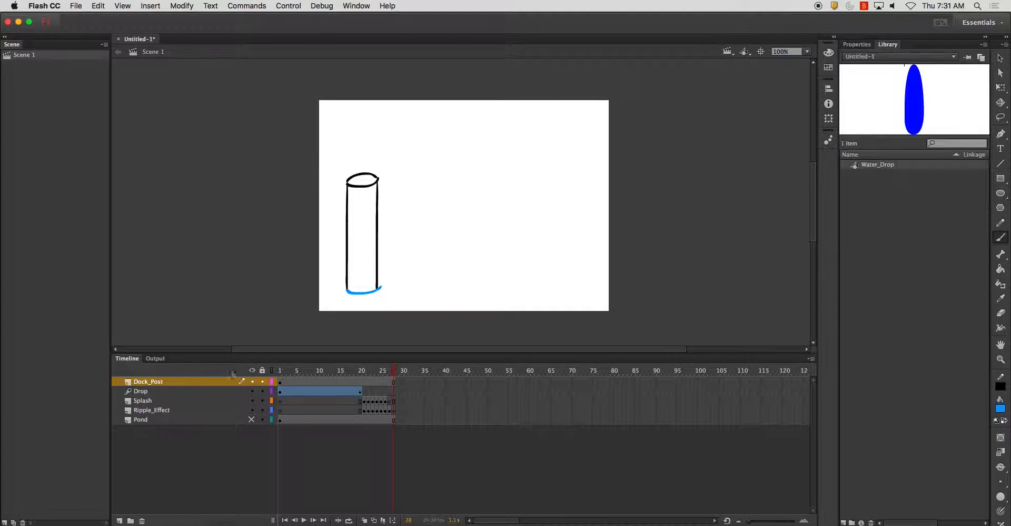
- Unhide the pond, fill the dock post dark red, and close the test playback
left_click(252, 419)
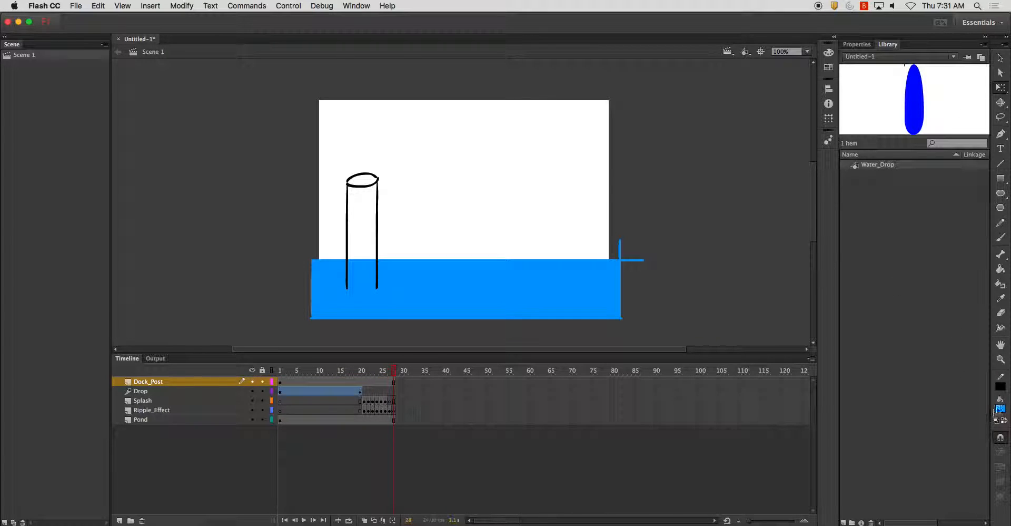
left_click(1001, 407)
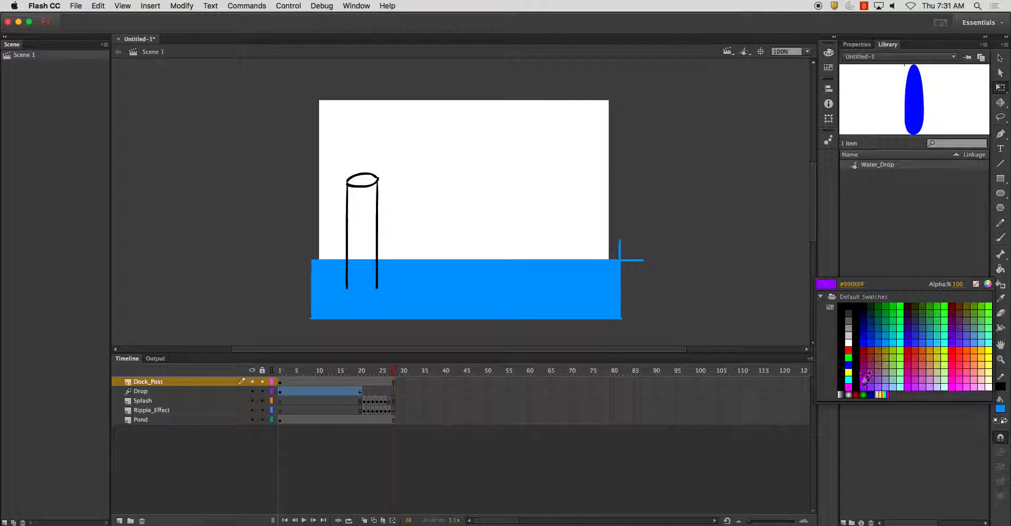
left_click(881, 361)
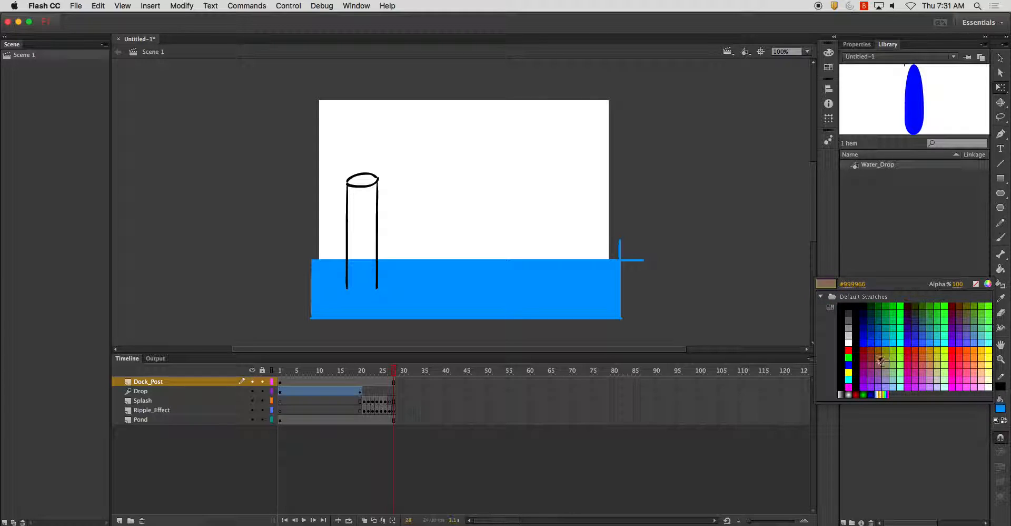
left_click(867, 348)
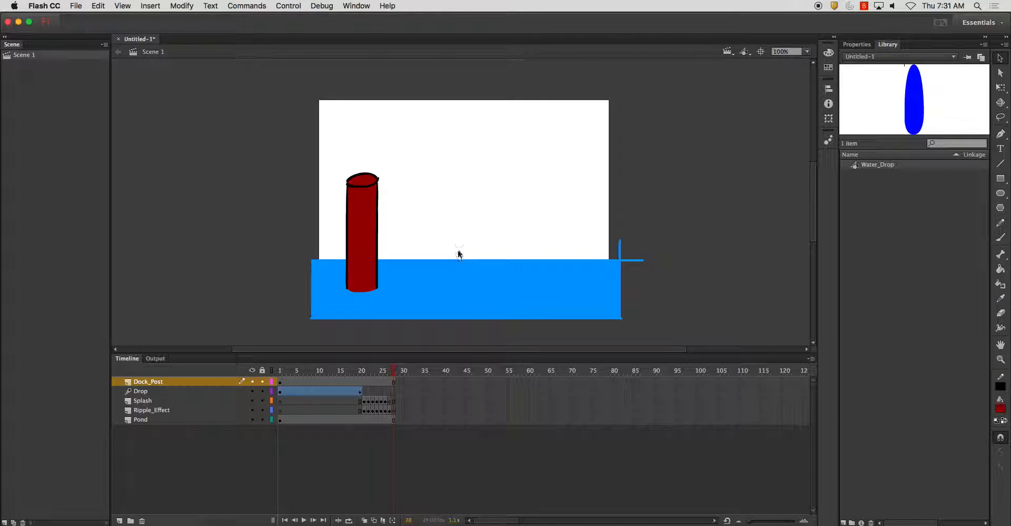
mouse_move(367, 327)
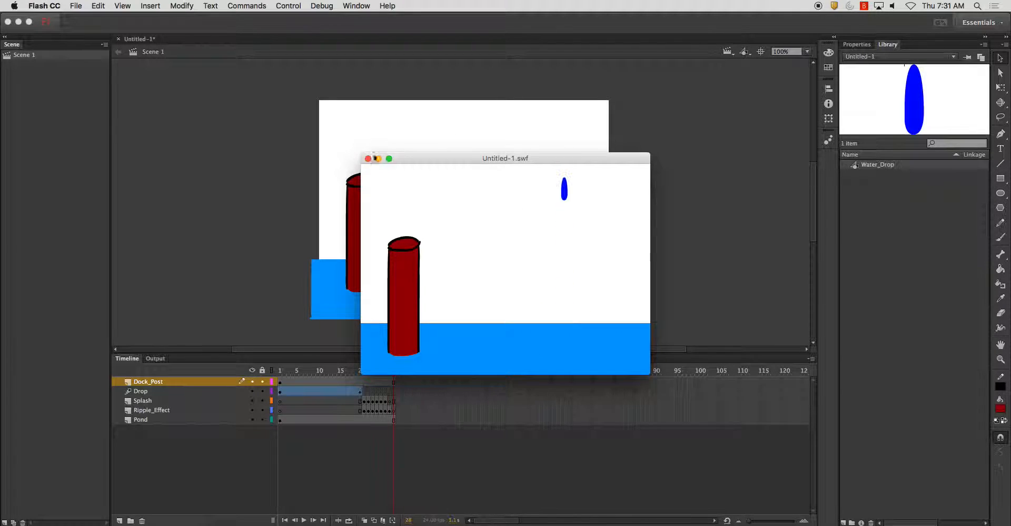
left_click(368, 158)
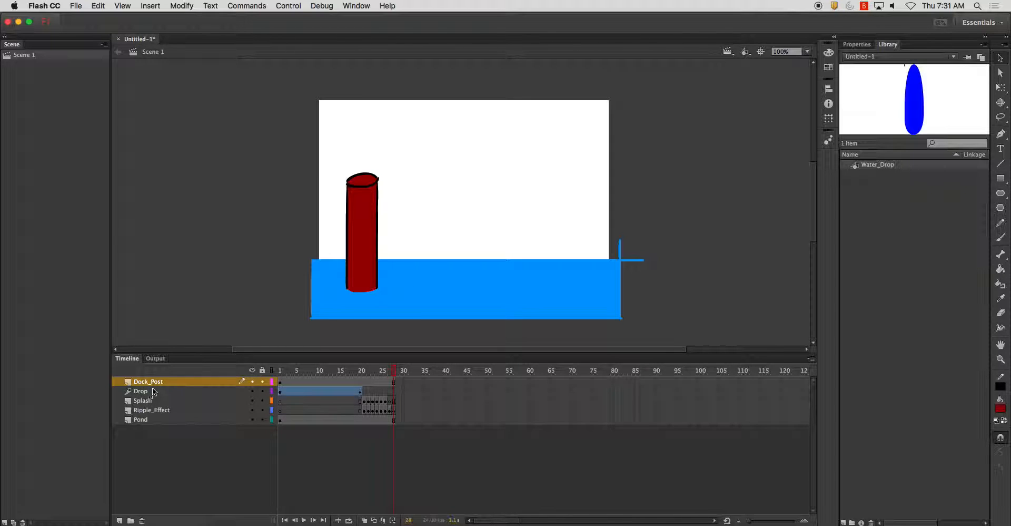
- Add a layer named Water_Motion, move to a later frame for ripples, and test
left_click(118, 520)
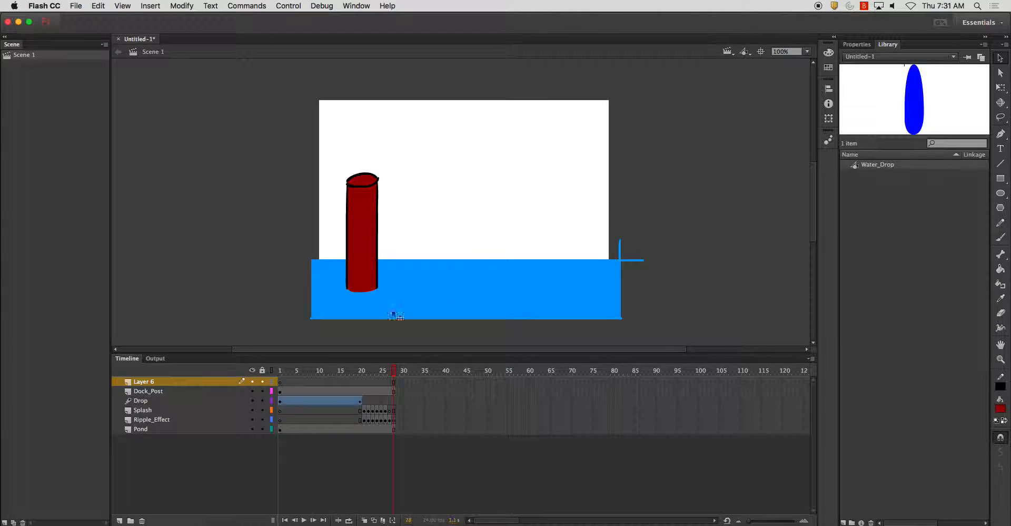
left_click(351, 370)
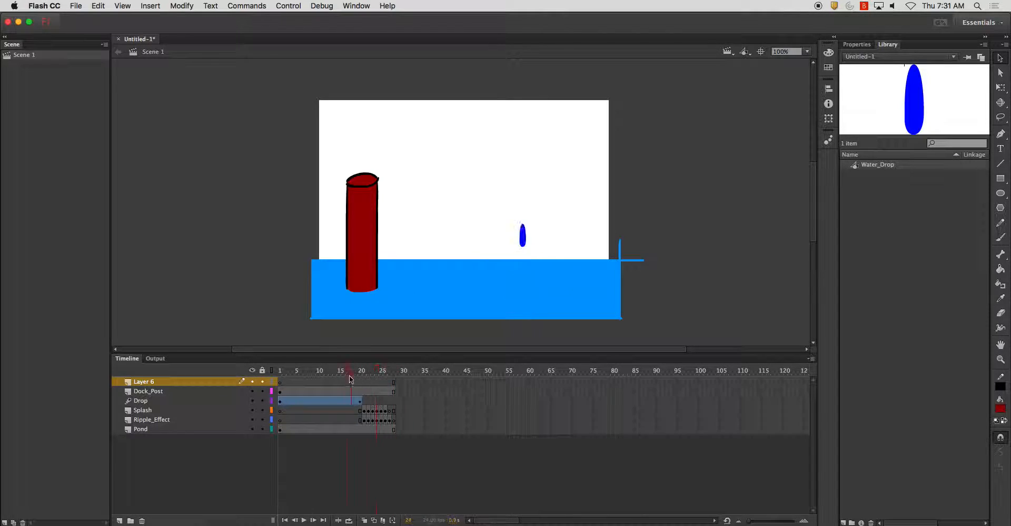
left_click(382, 370)
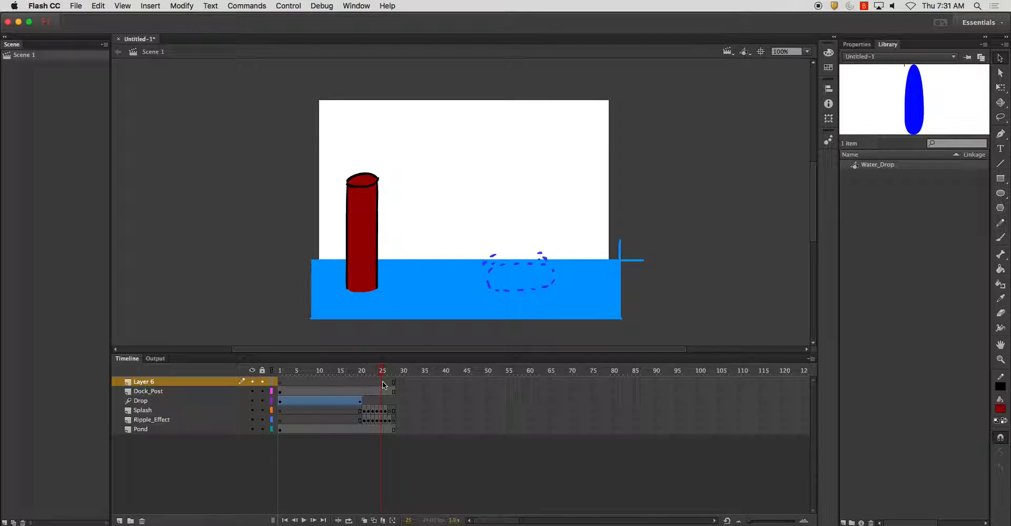
left_click(395, 370)
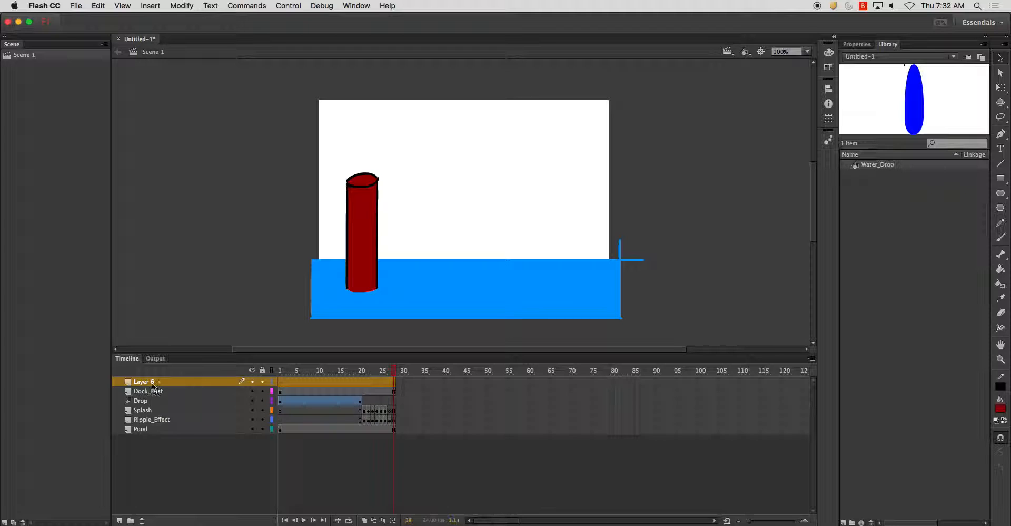
double_click(144, 381)
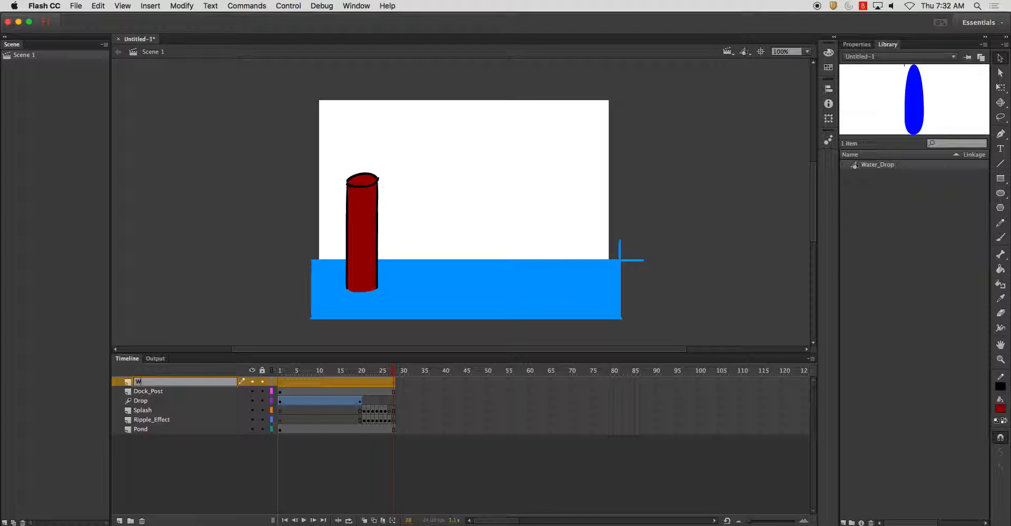
type("Water_Motion")
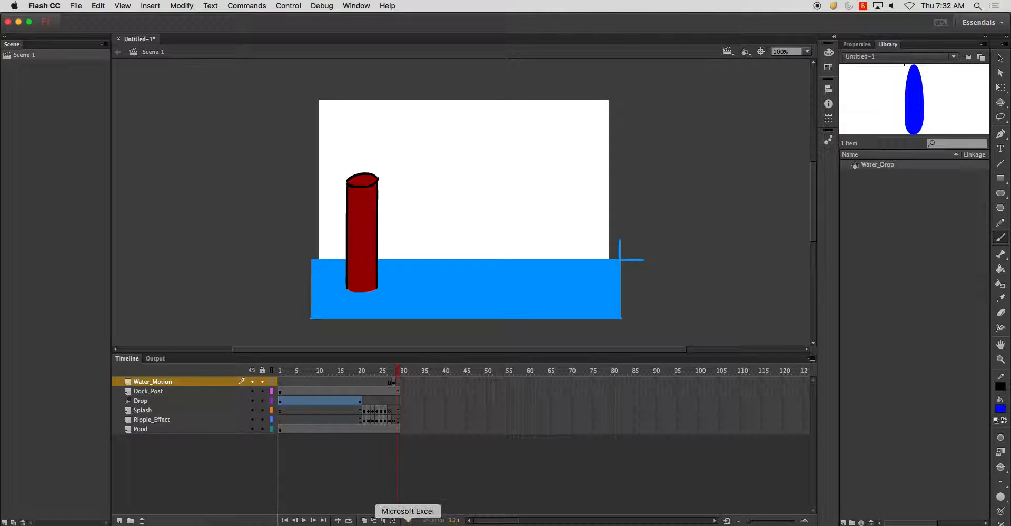
left_click(396, 370)
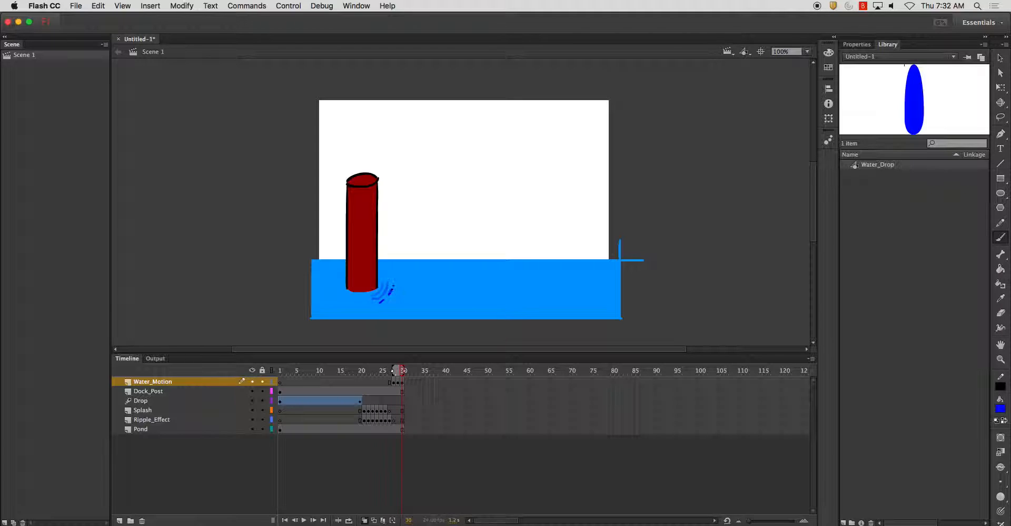
left_click(403, 370)
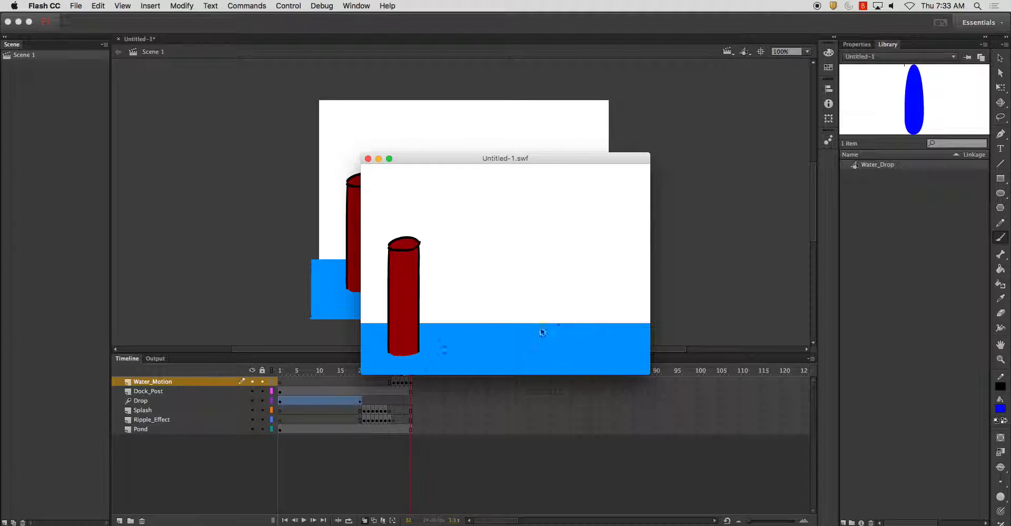
- Add a Waves layer, drag it below Pond, and hide the pond fill
left_click(369, 158)
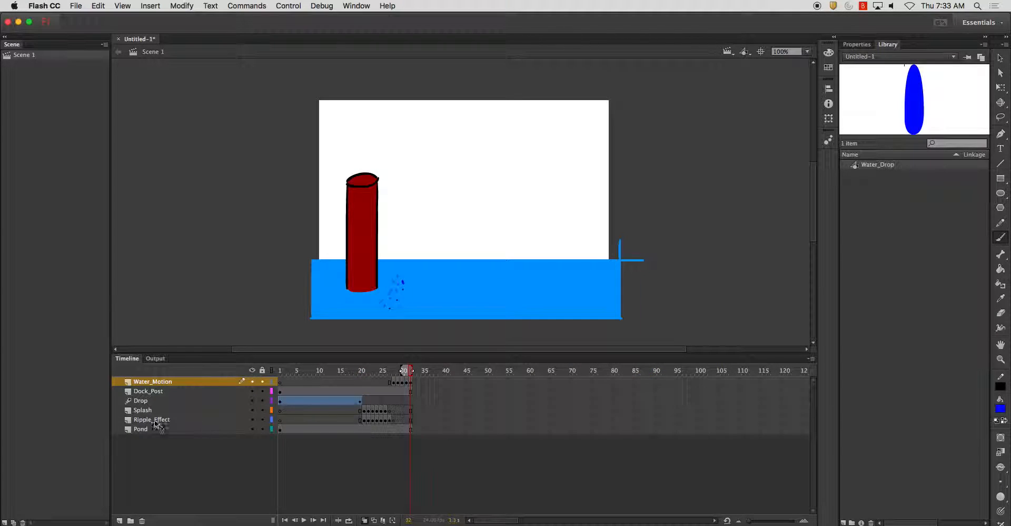
left_click(120, 520)
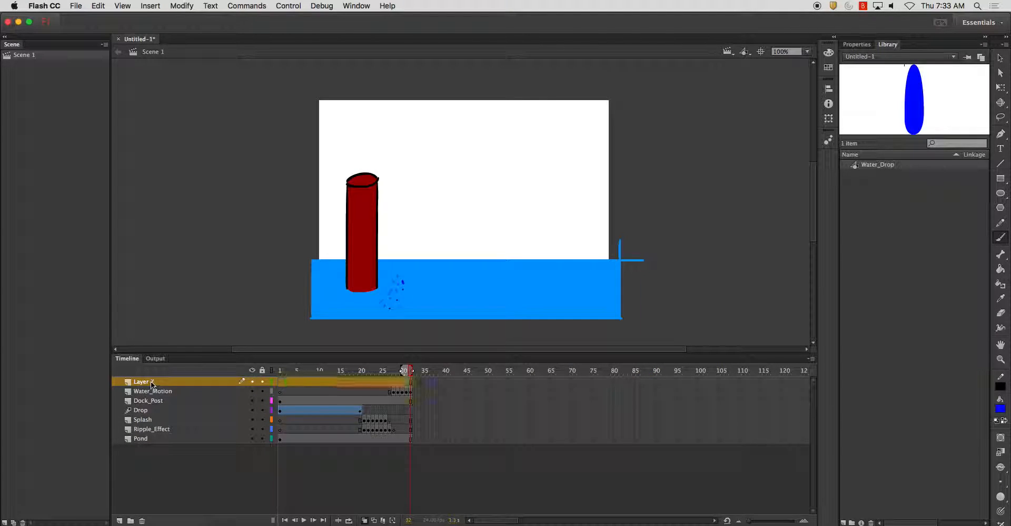
double_click(140, 382)
type("Waves")
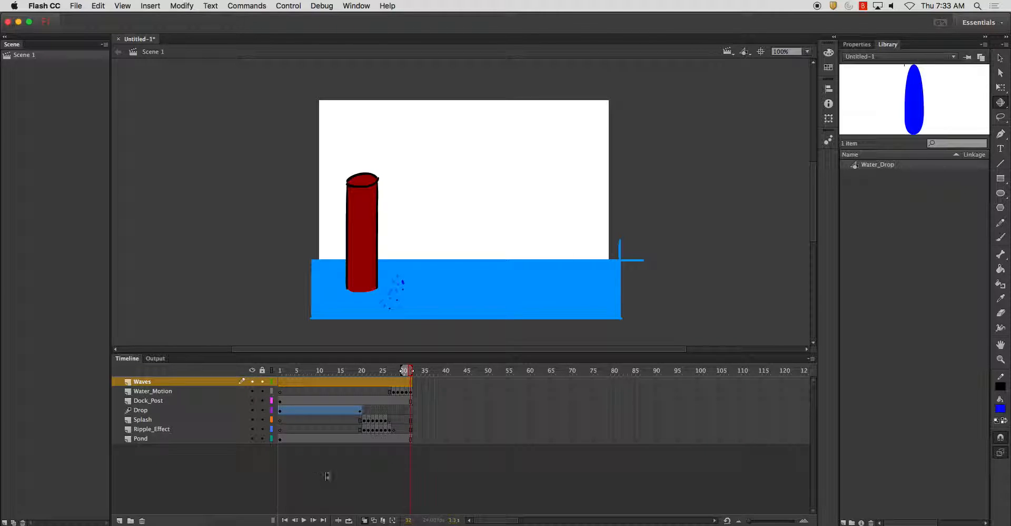
left_click(295, 370)
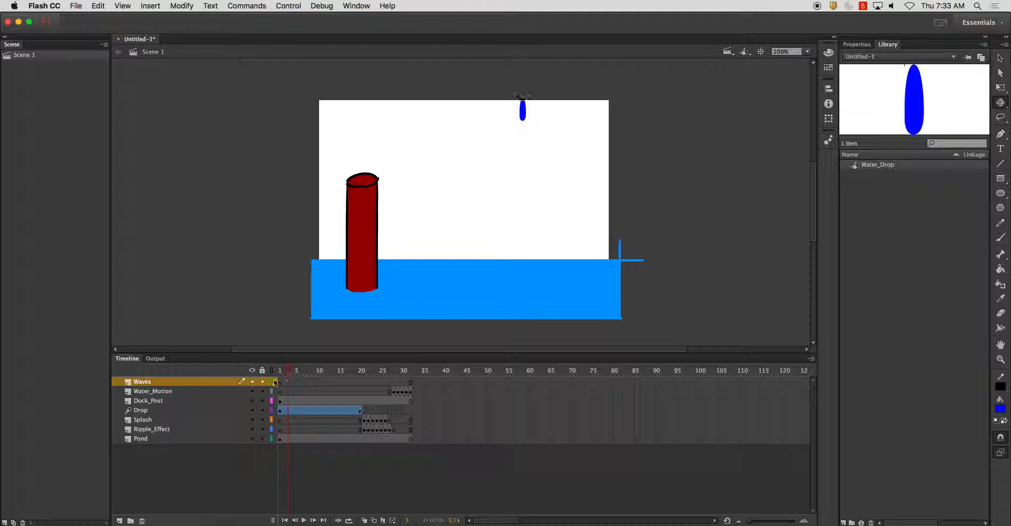
left_click(279, 369)
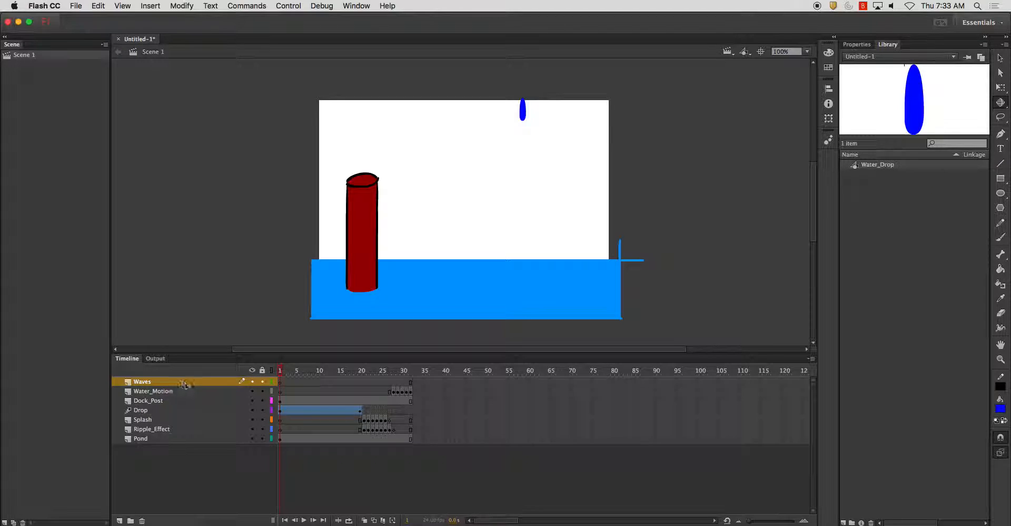
left_click_drag(141, 381, 142, 438)
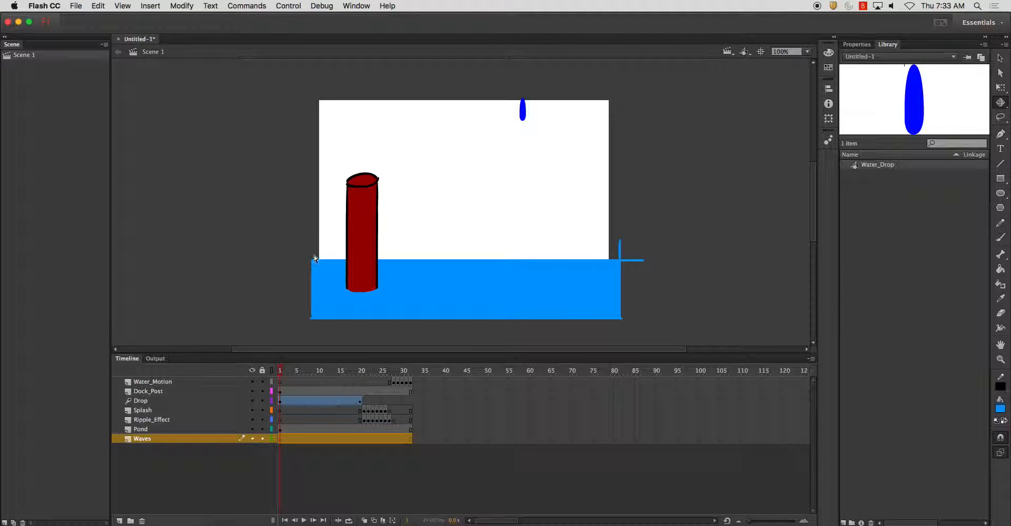
mouse_move(303, 266)
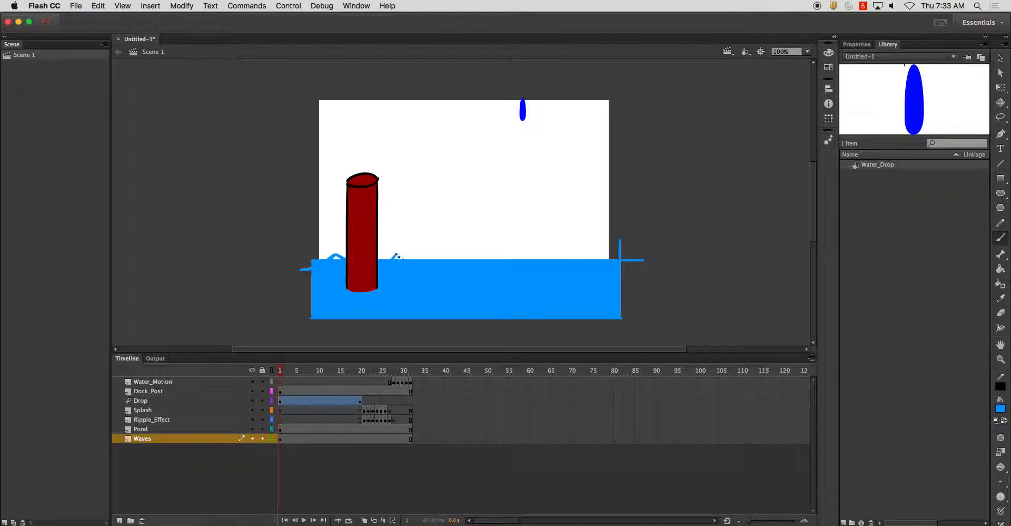
left_click(252, 428)
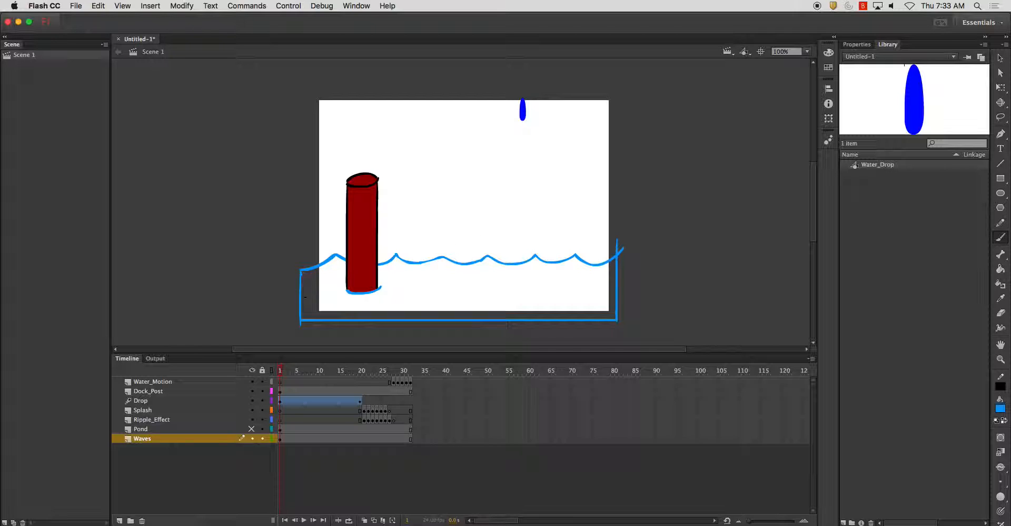
- Enable onion skinning and add Waves keyframes with redrawn wave shapes across early frames
left_click(279, 370)
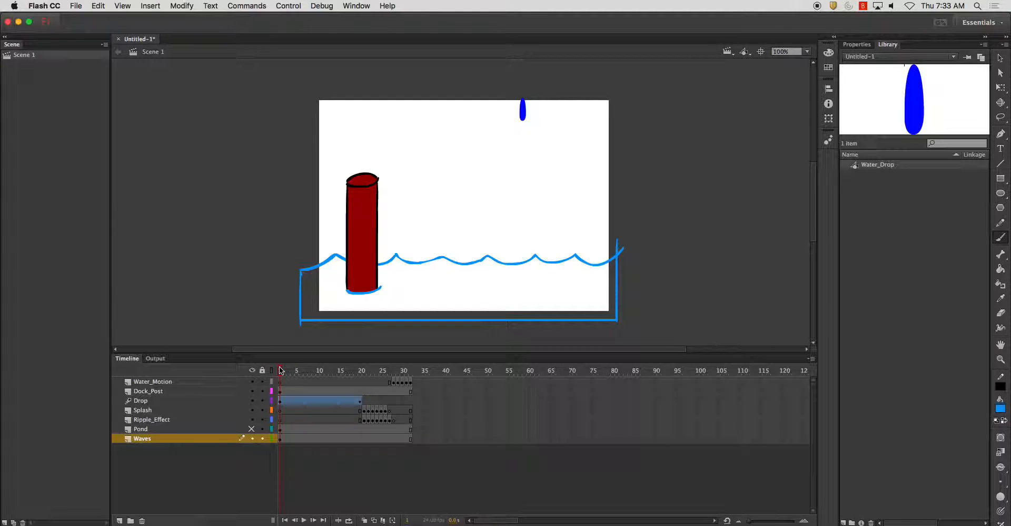
left_click_drag(279, 369, 296, 370)
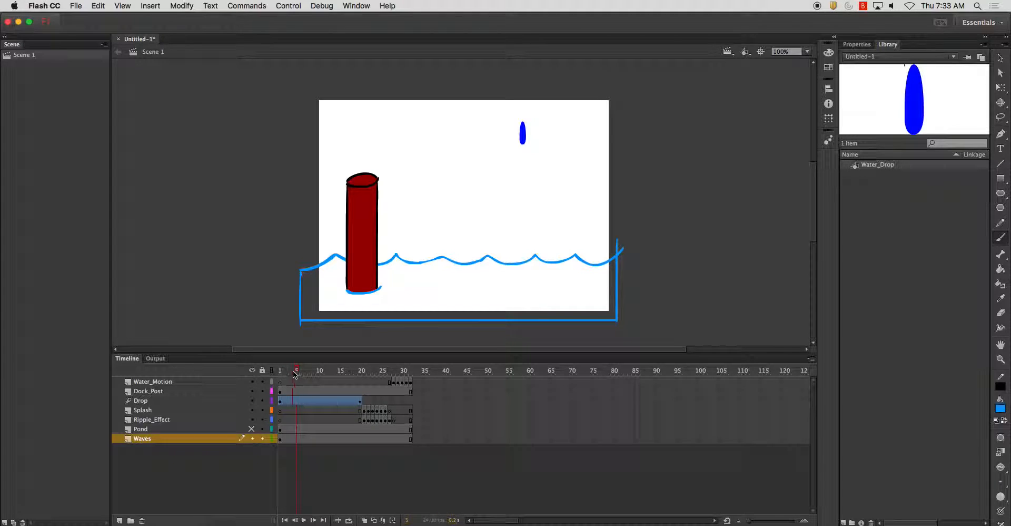
left_click(288, 370)
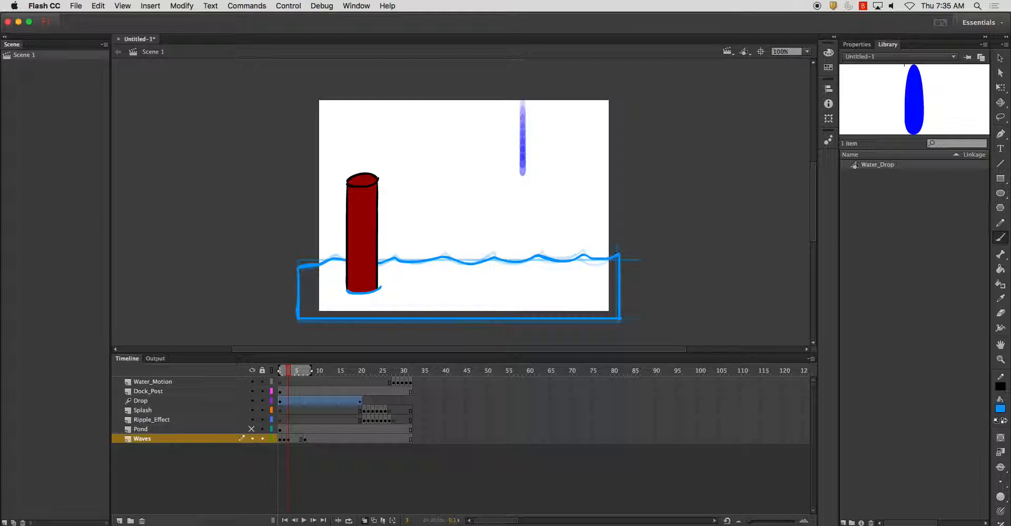
left_click(291, 369)
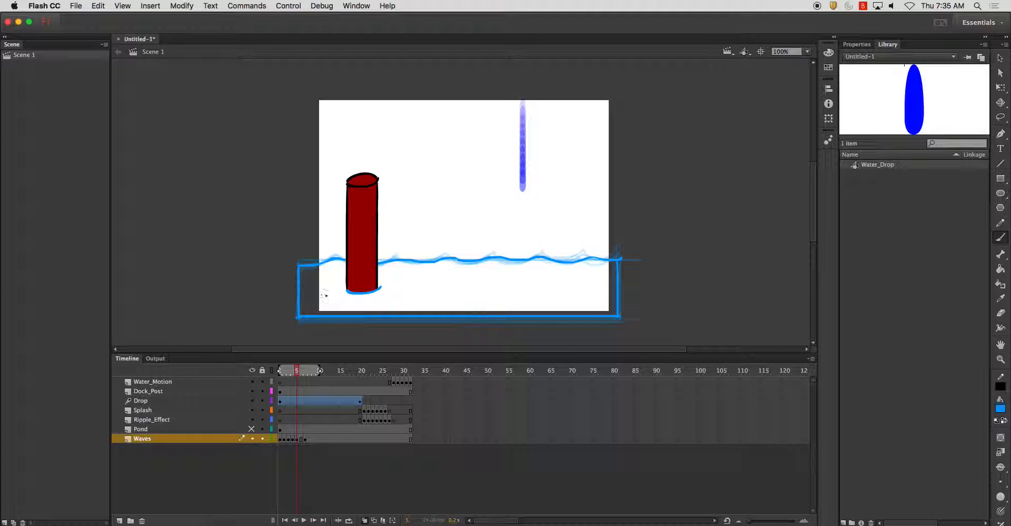
left_click(298, 370)
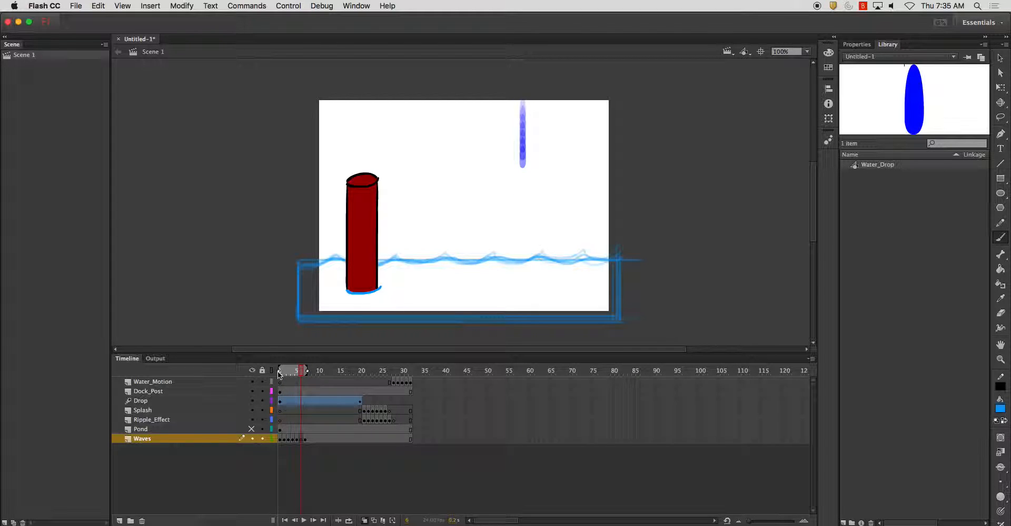
left_click(300, 370)
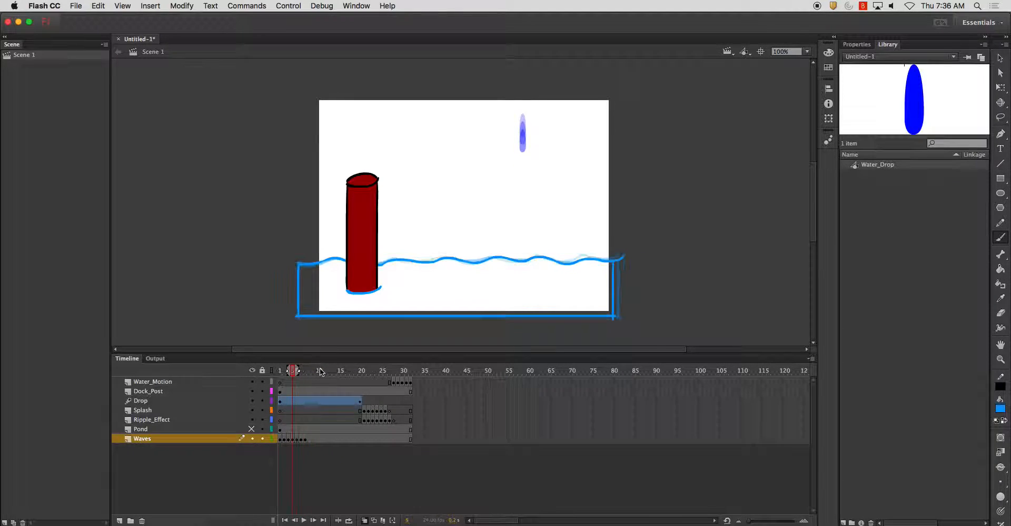
left_click_drag(295, 370, 307, 369)
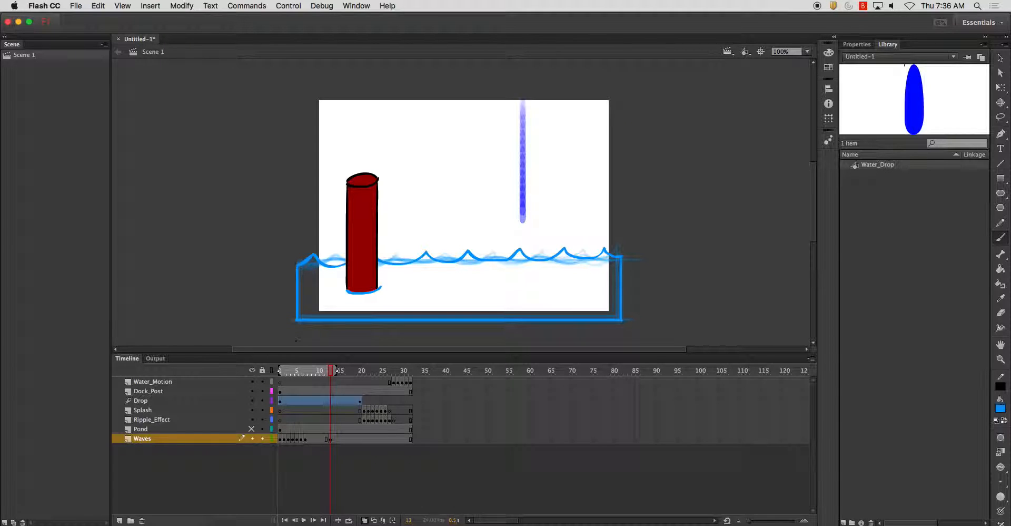
left_click(316, 370)
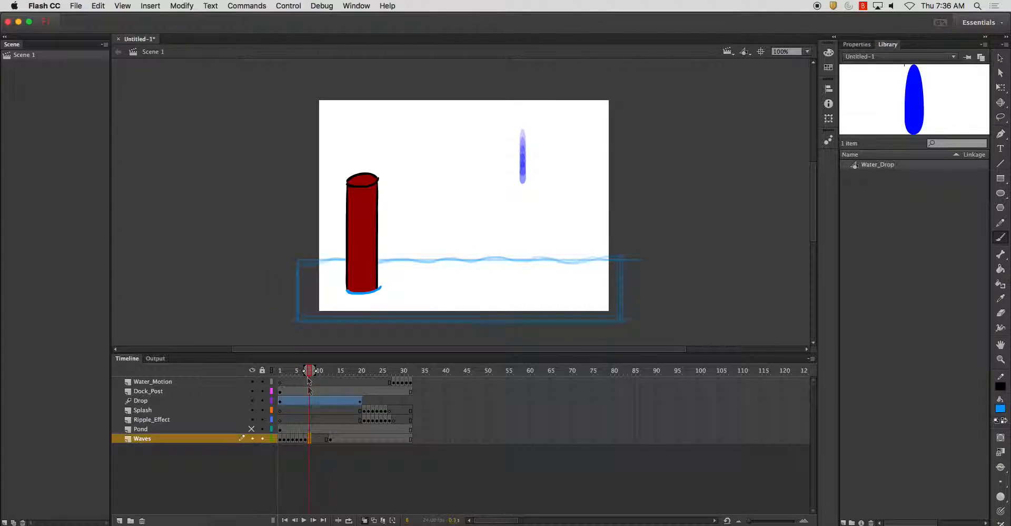
- Widen the onion-skin range and add more Waves keyframes to extend the cycle
left_click(319, 369)
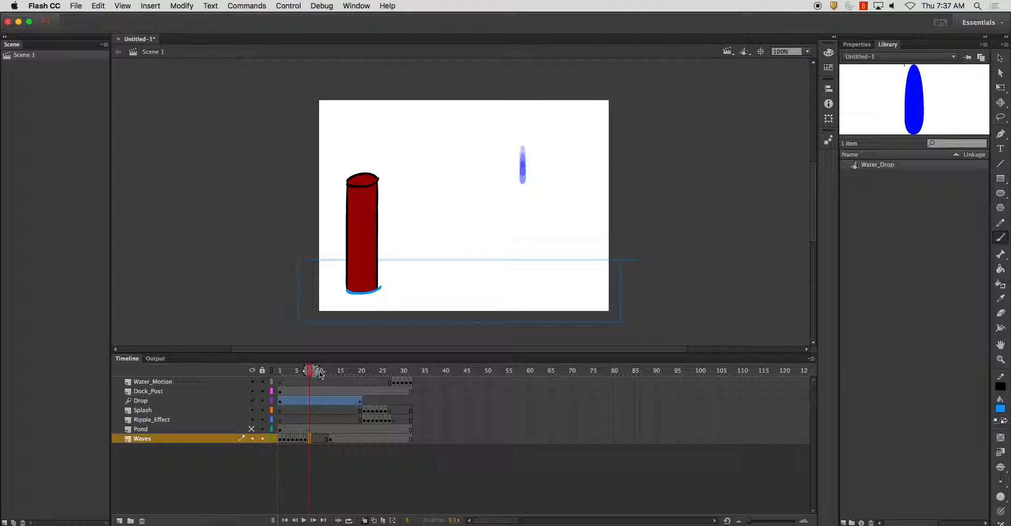
left_click_drag(310, 369, 330, 369)
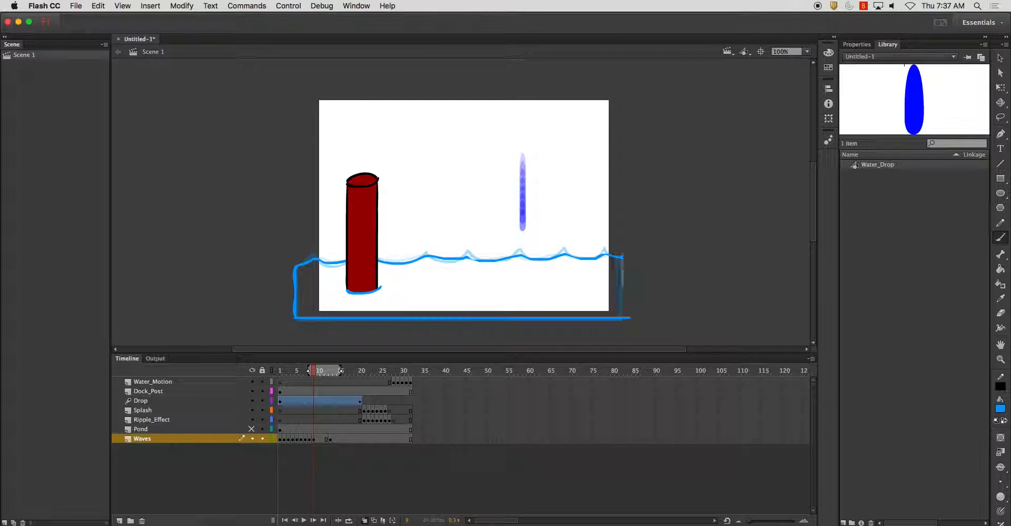
left_click(319, 369)
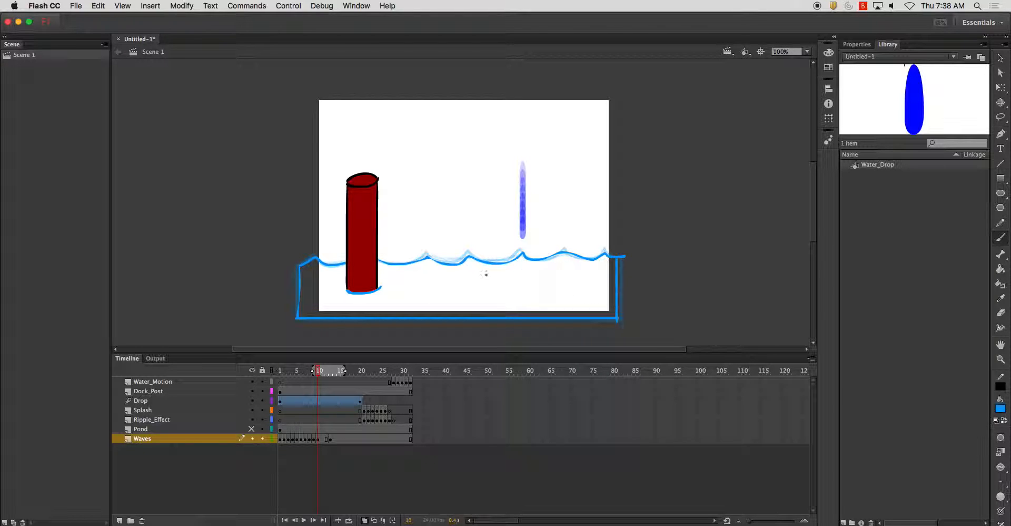
left_click(320, 370)
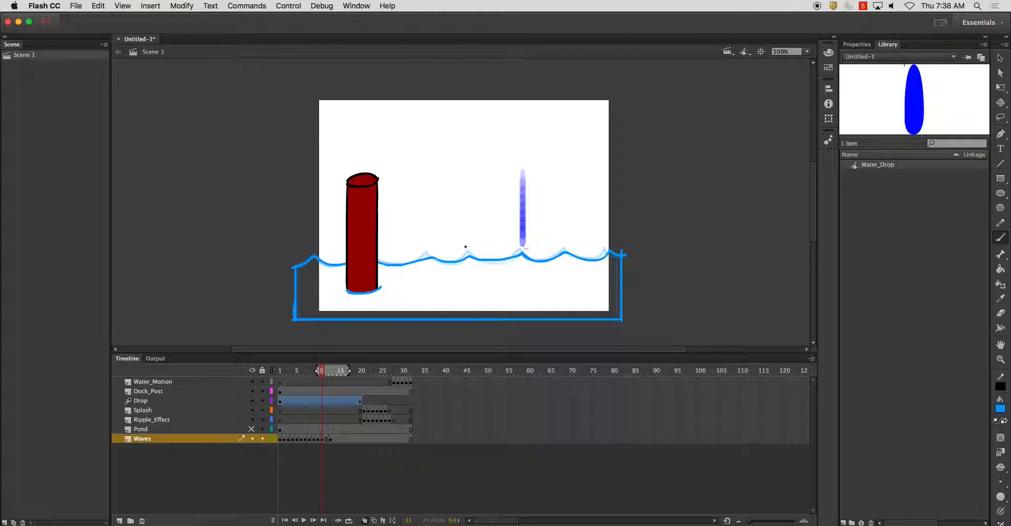
left_click(327, 370)
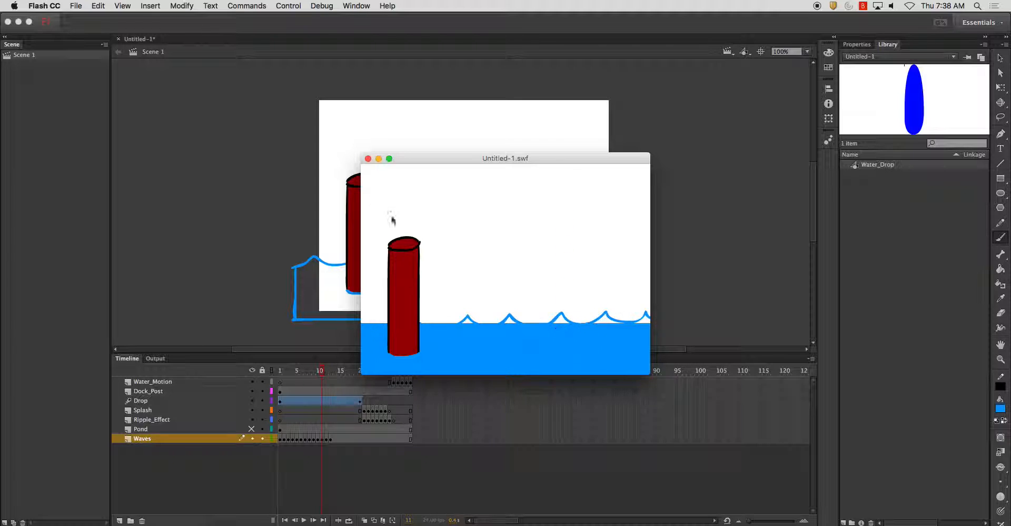
- Close the preview, remove extra Waves frames, and insert a blank keyframe
left_click(368, 158)
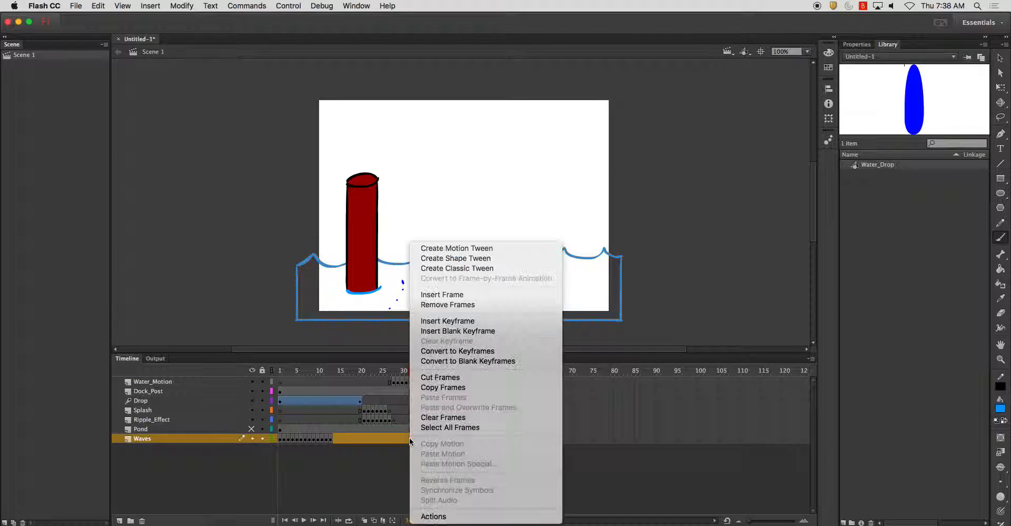
mouse_move(448, 304)
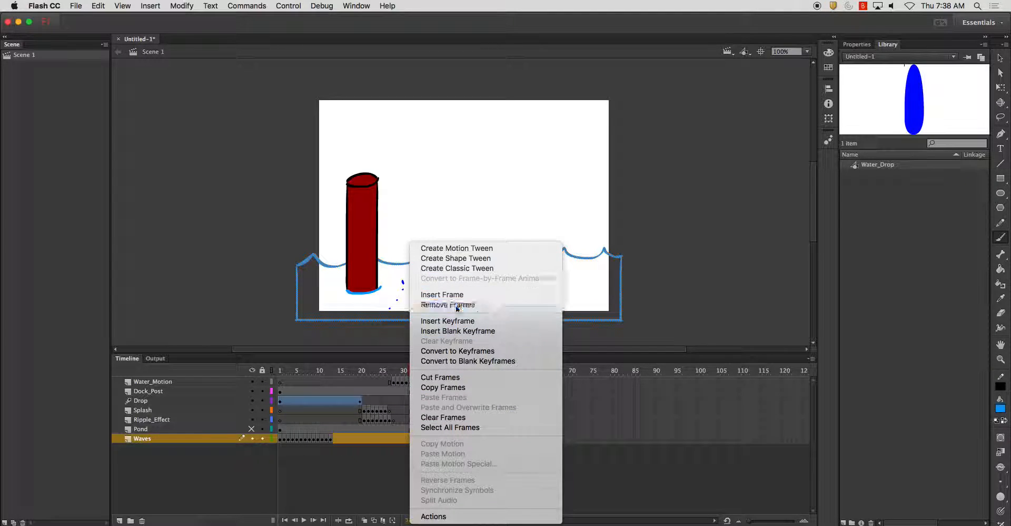
left_click(448, 305)
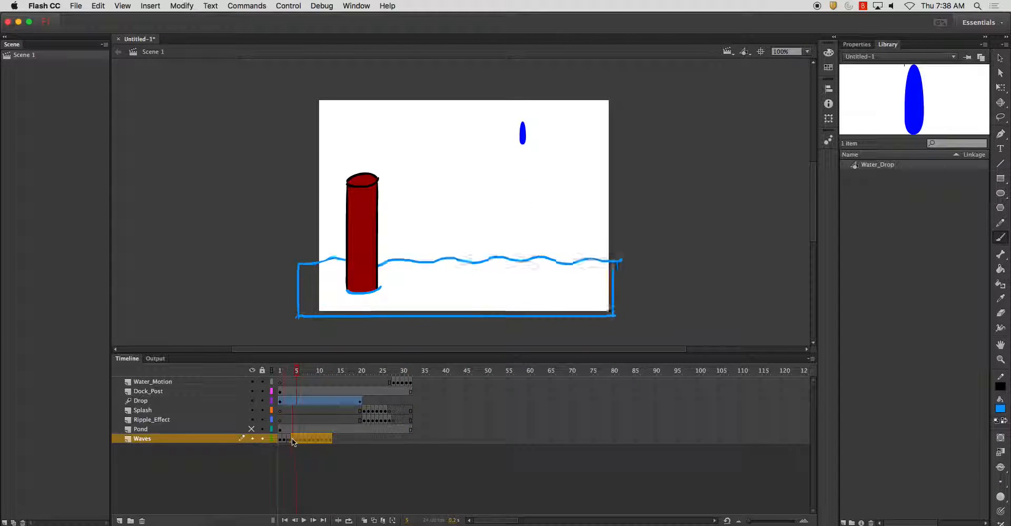
right_click(291, 442)
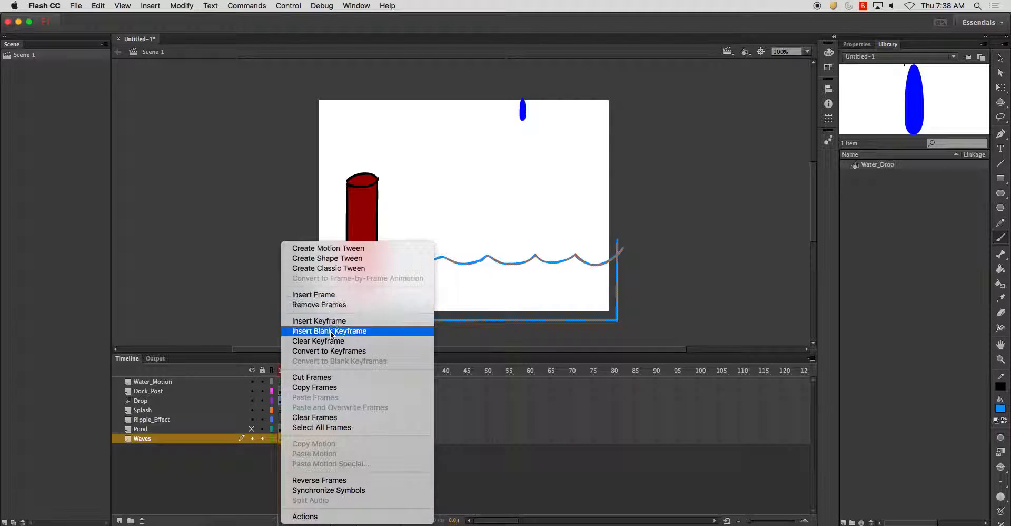
left_click(329, 330)
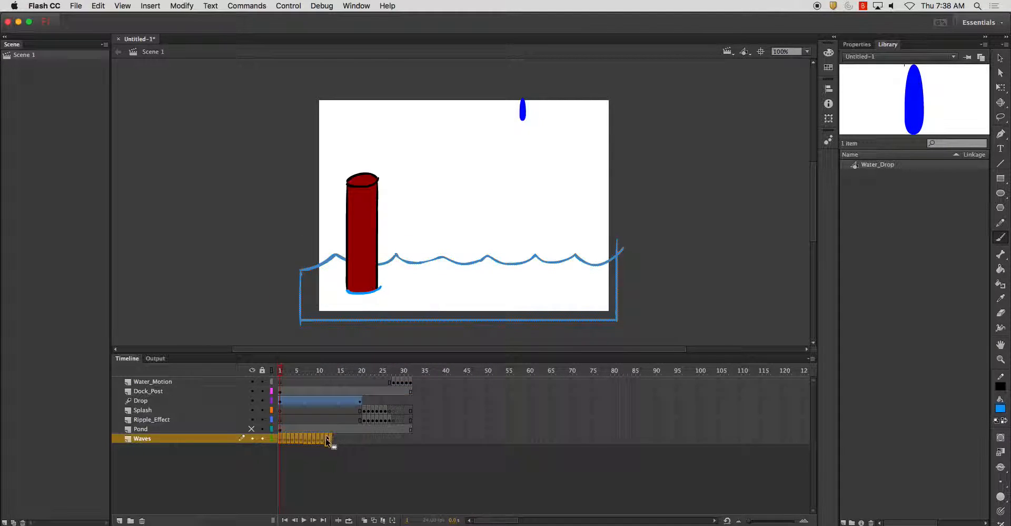
- Reverse the selected wave frames, remove a frame, and close the preview
right_click(328, 439)
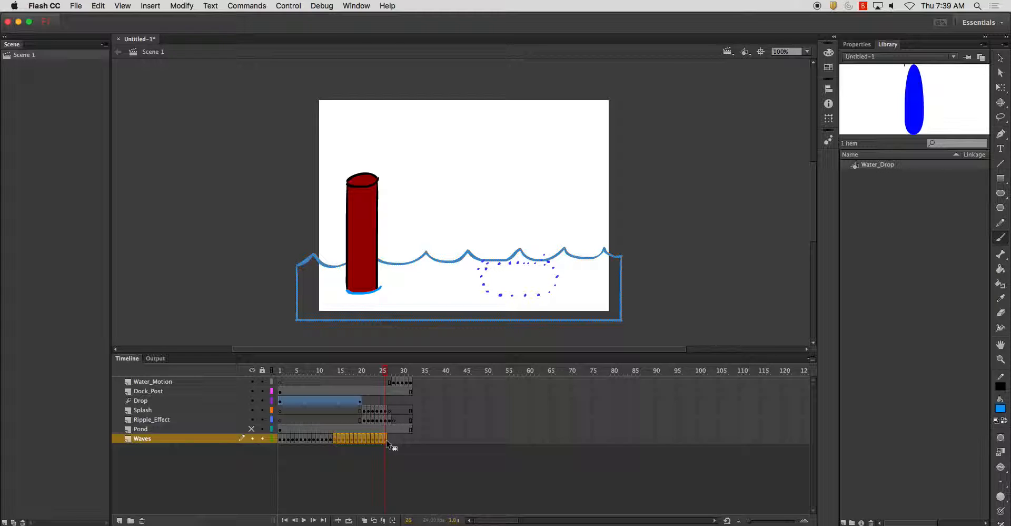
right_click(387, 442)
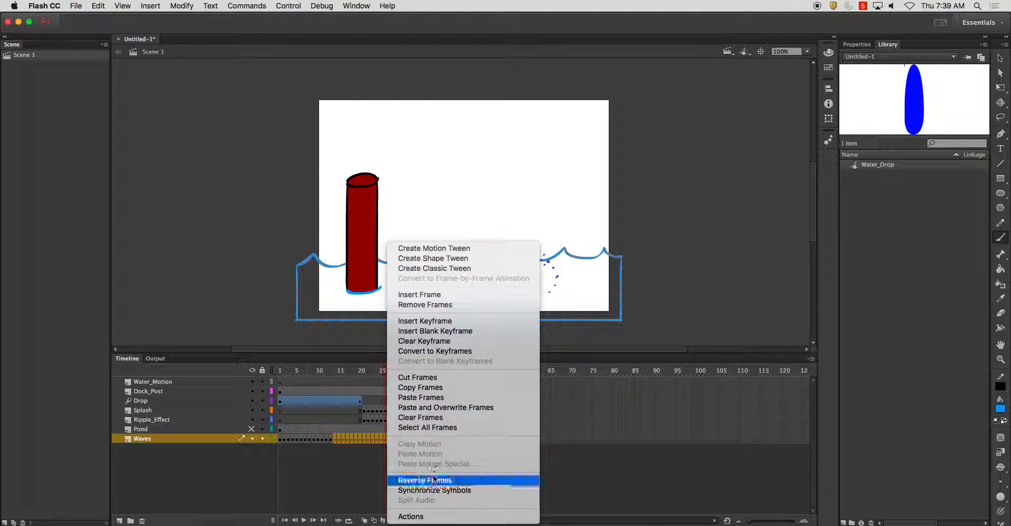
left_click(425, 479)
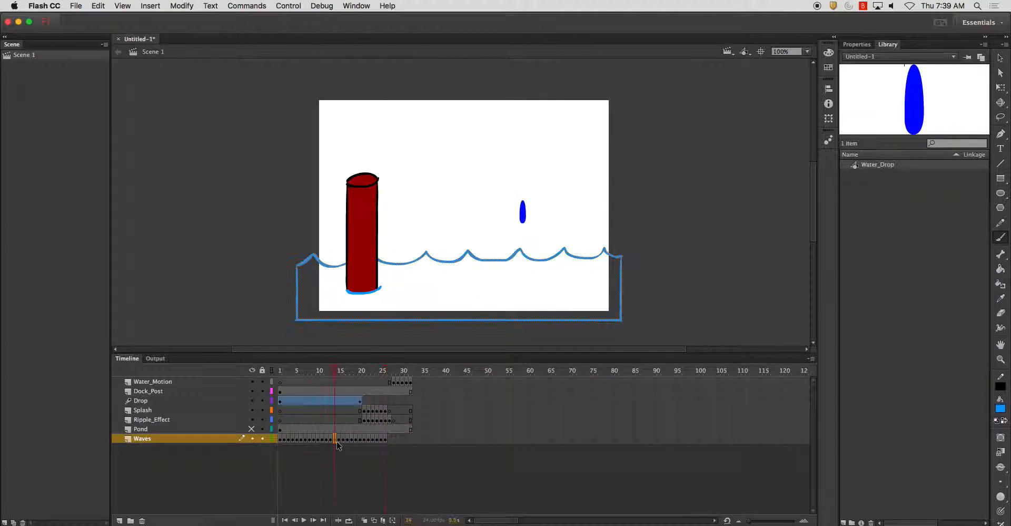
right_click(336, 438)
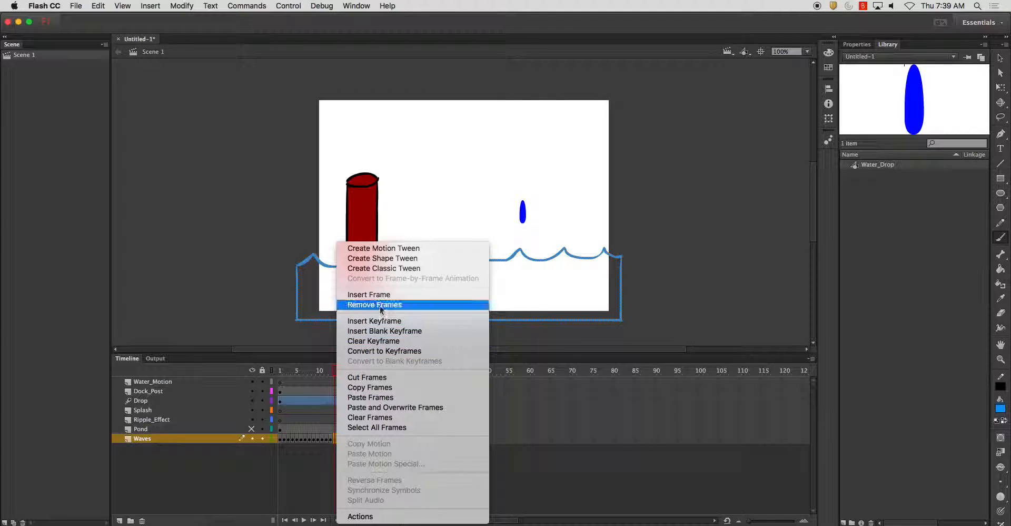
left_click(374, 304)
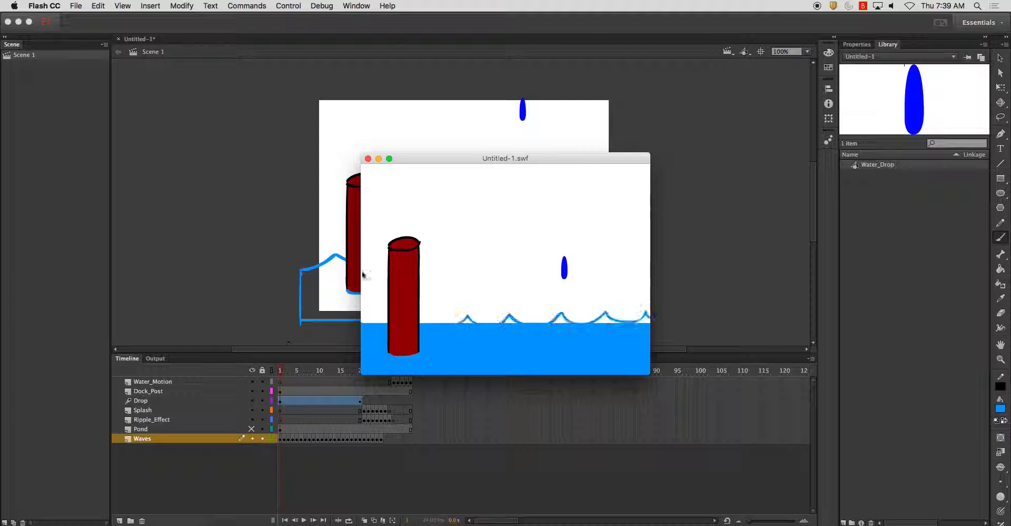
left_click(368, 158)
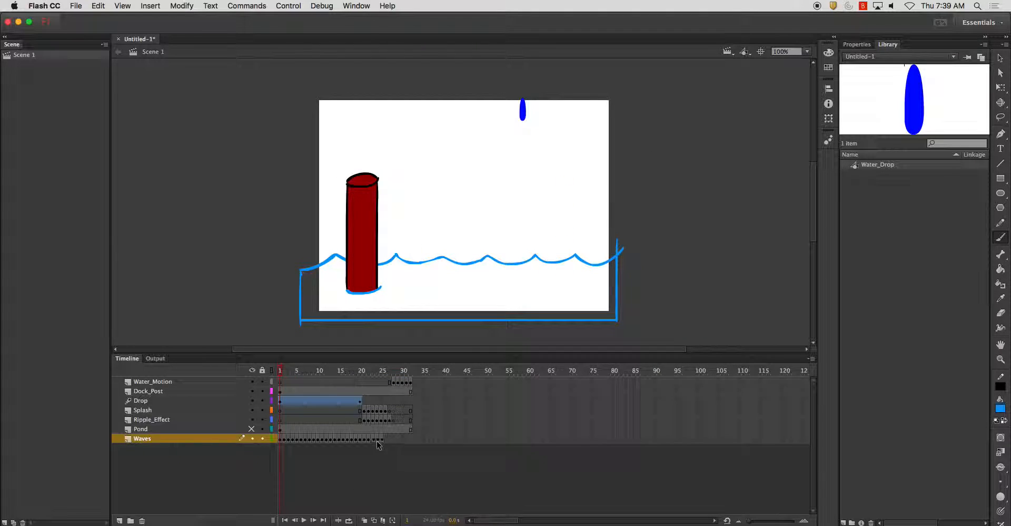
- Copy the Waves frames up to frame 25 and paste them after frame 25
left_click(381, 370)
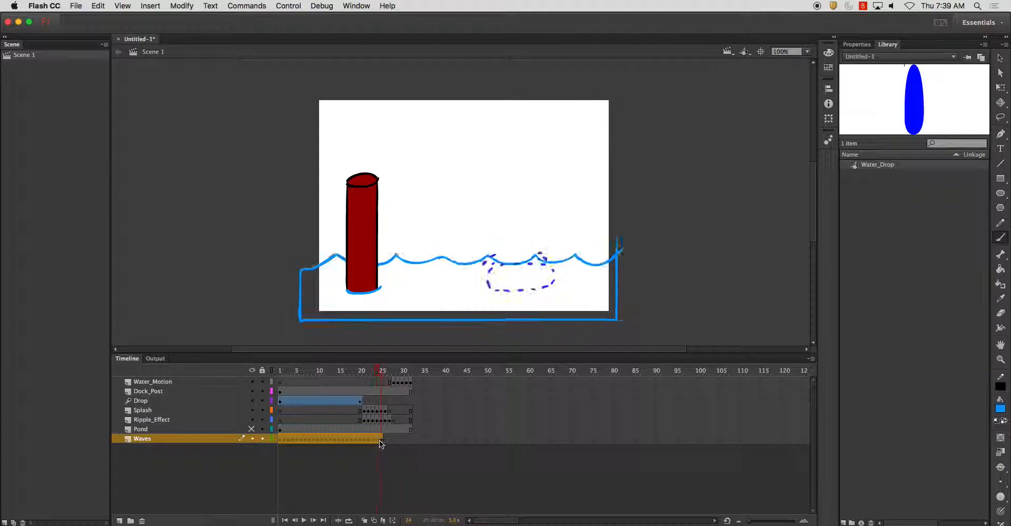
right_click(380, 445)
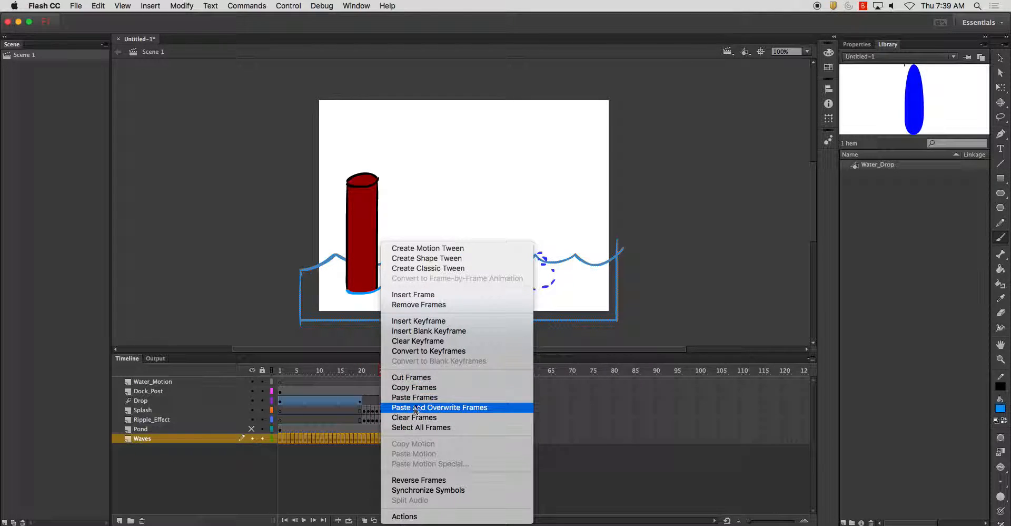
left_click(439, 407)
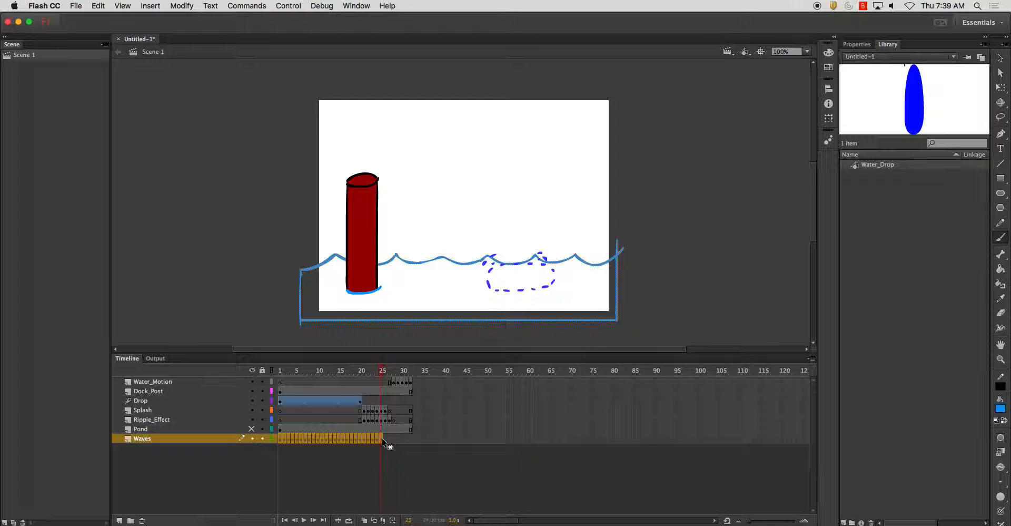
right_click(382, 440)
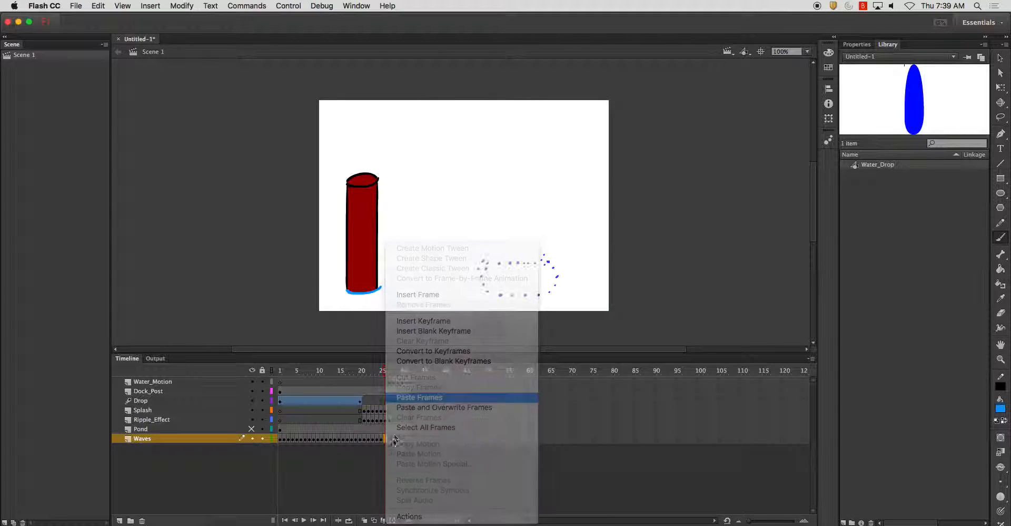
left_click(419, 397)
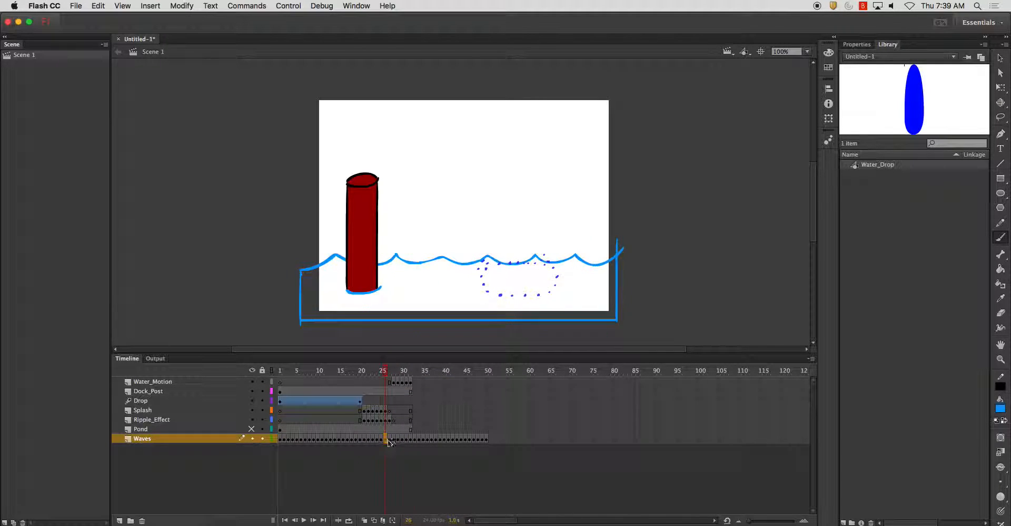
- Remove the surplus pasted frames from the Waves layer beyond frame 32
right_click(387, 437)
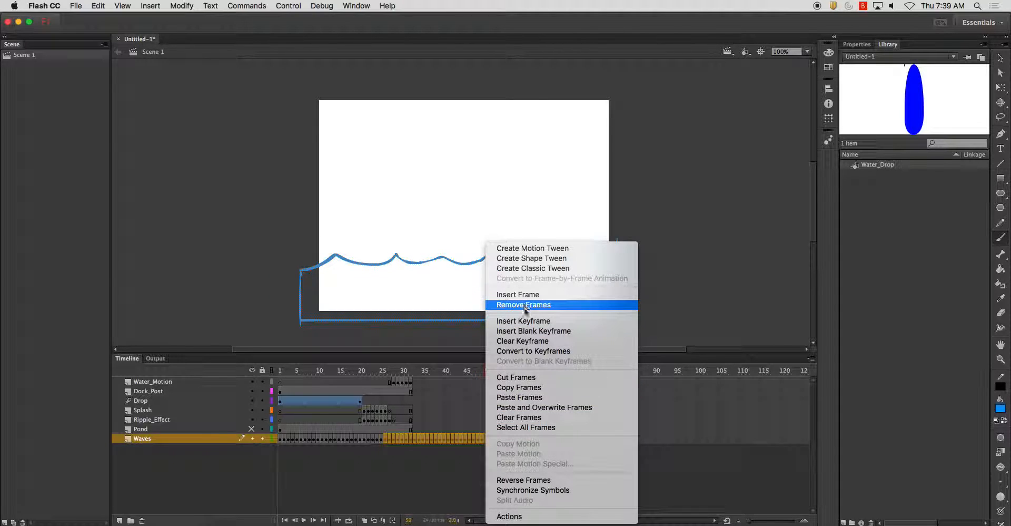
left_click(523, 304)
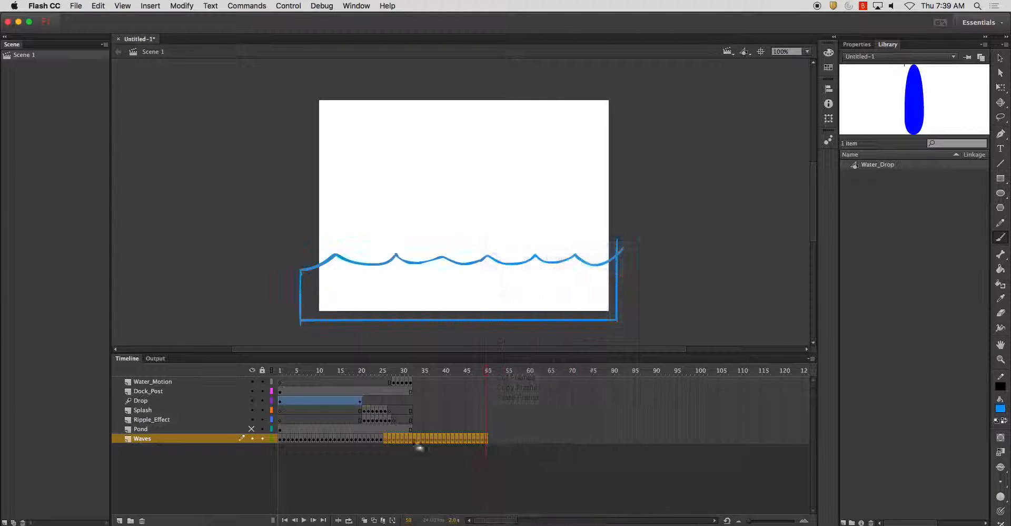
right_click(384, 441)
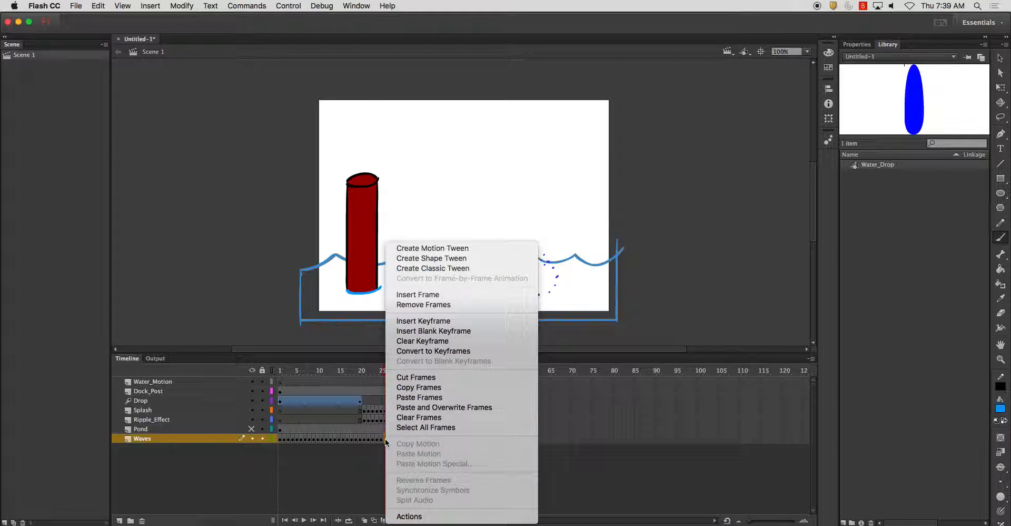
mouse_move(423, 304)
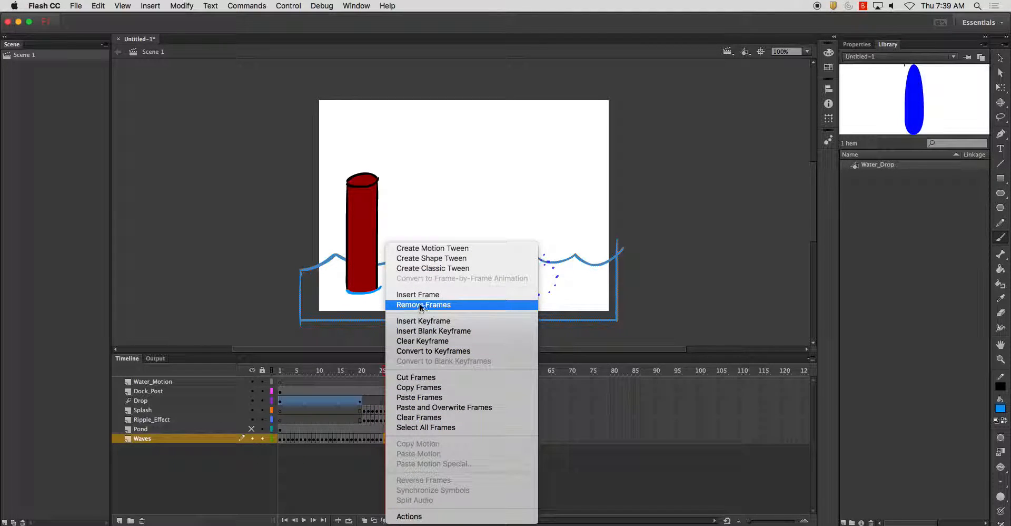
left_click(422, 304)
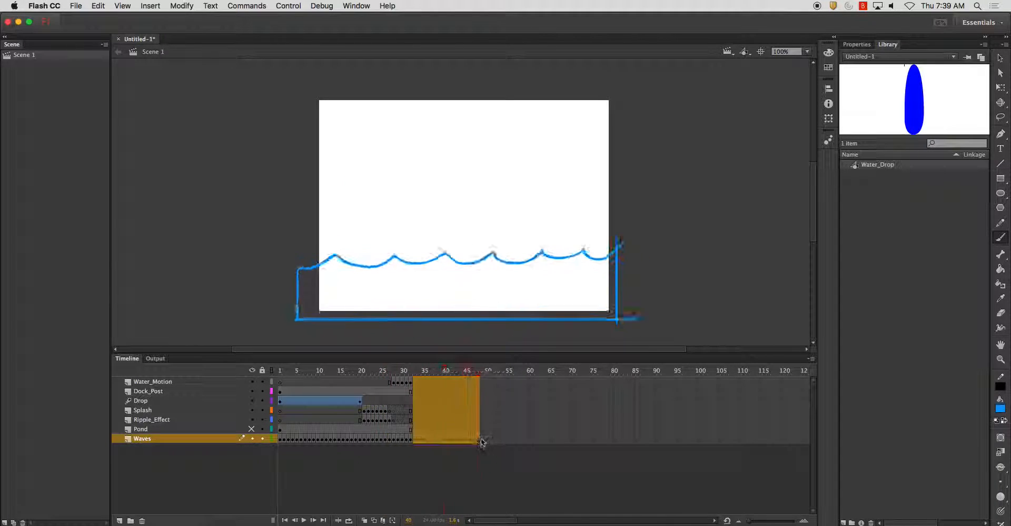
right_click(483, 442)
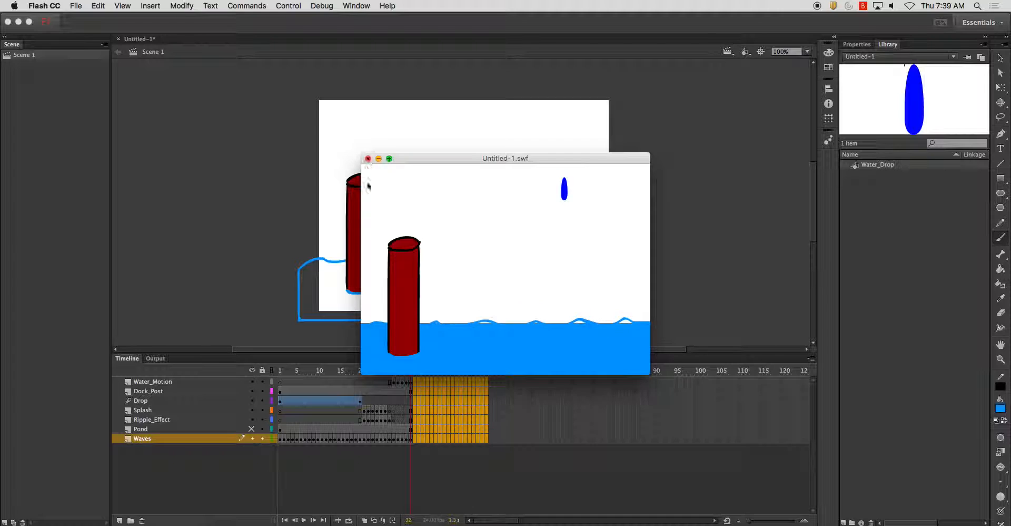
- Unlock the Pond layer and paint-bucket the pond blue on several frames, then close the preview
left_click(368, 158)
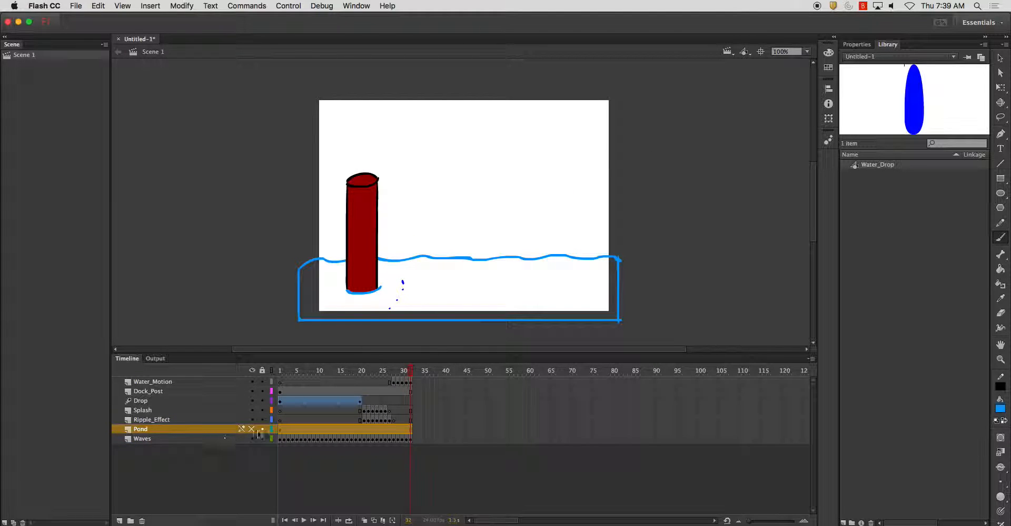
right_click(140, 428)
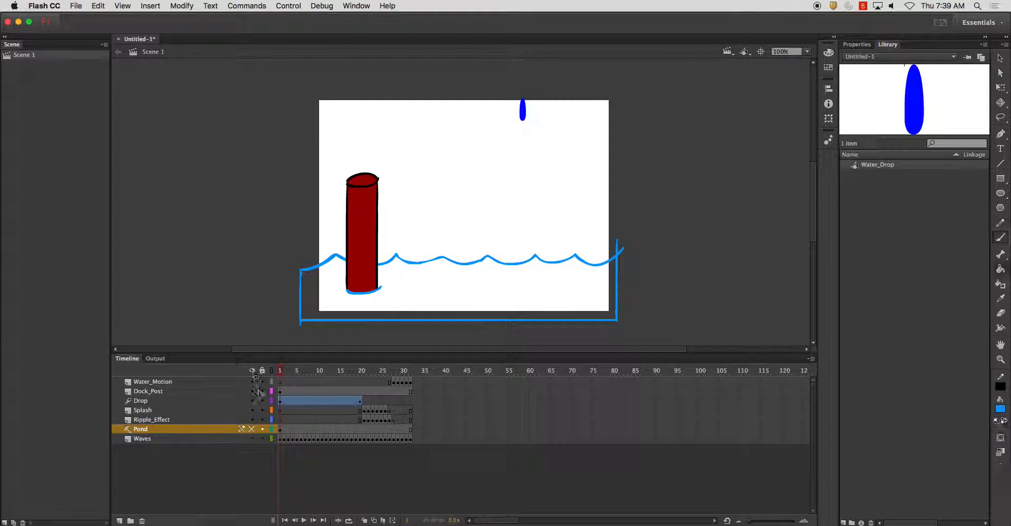
left_click(142, 438)
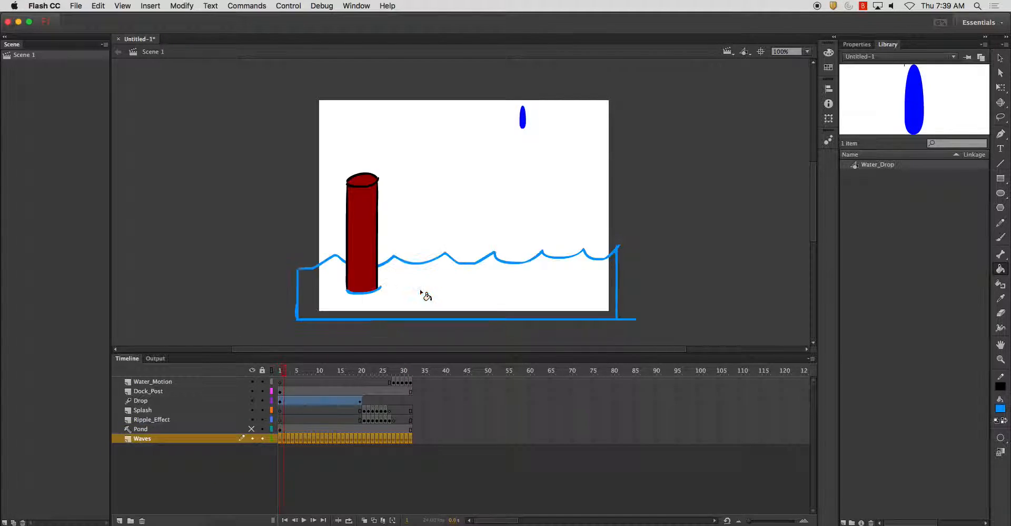
left_click(296, 369)
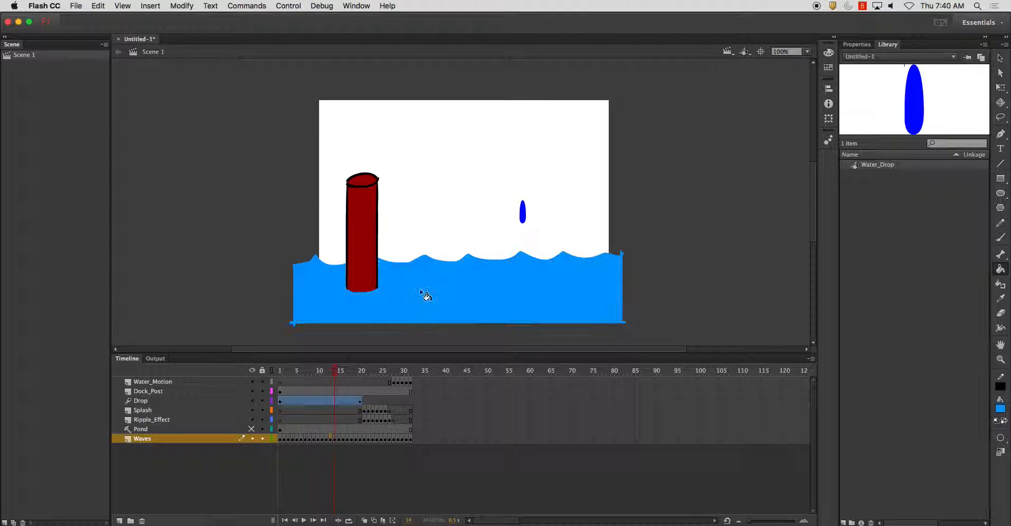
left_click(351, 370)
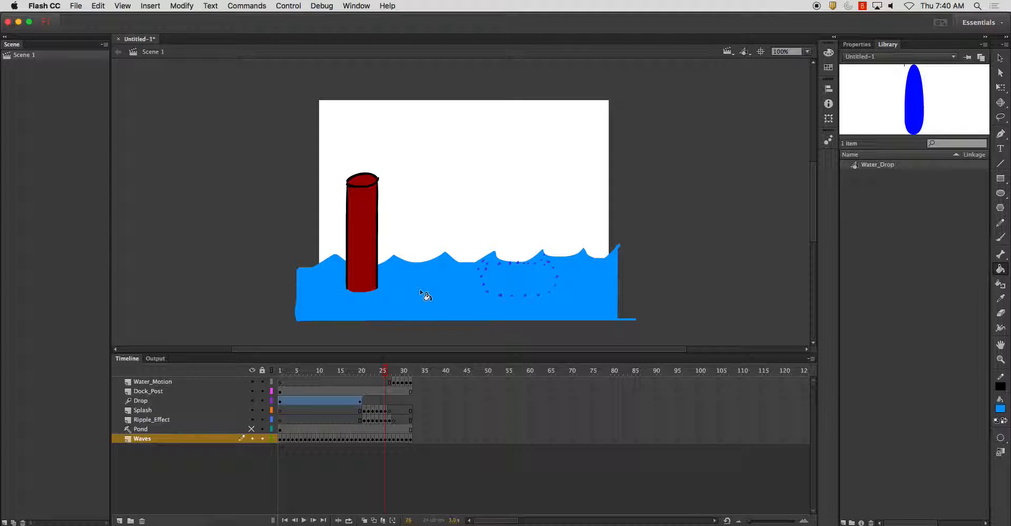
left_click(404, 370)
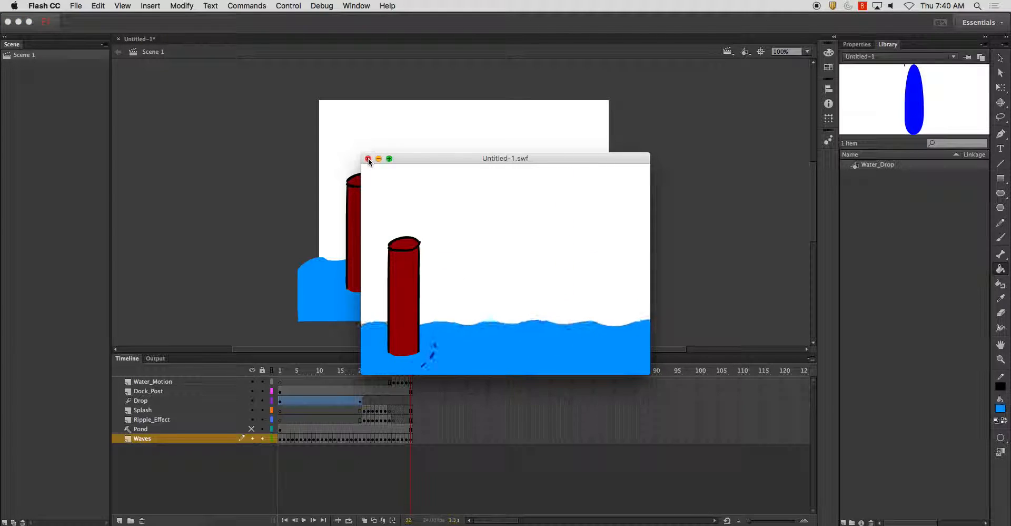
left_click(368, 158)
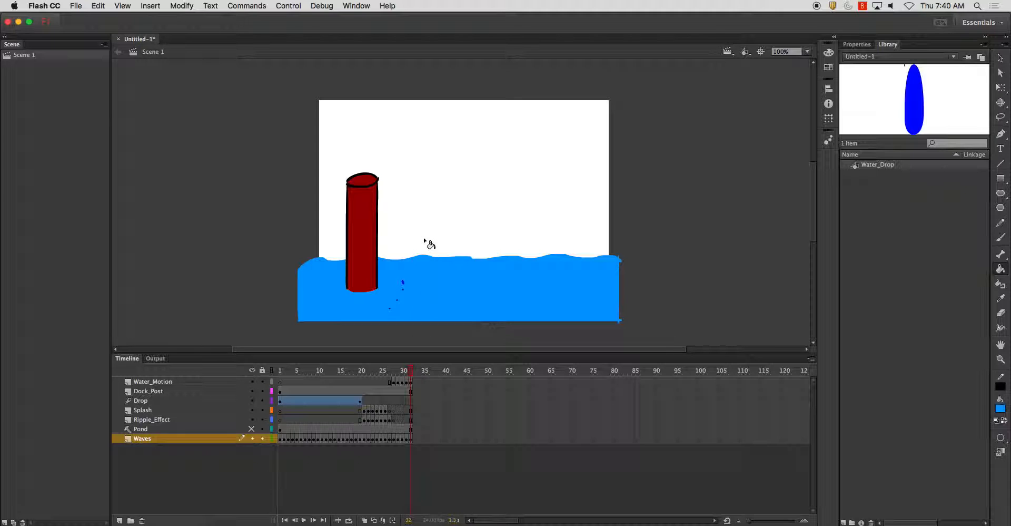